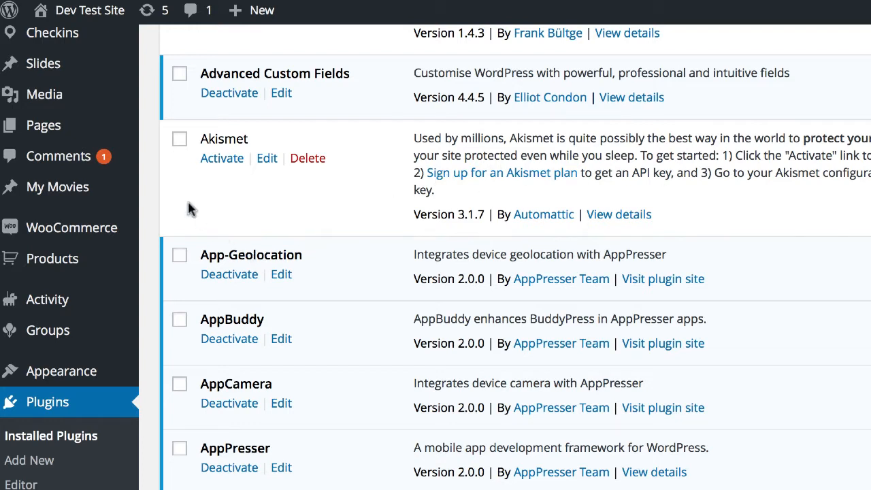
Step: Search the Add Plugins directory for 'app', then return to the installed plugins list
scroll("up", 3)
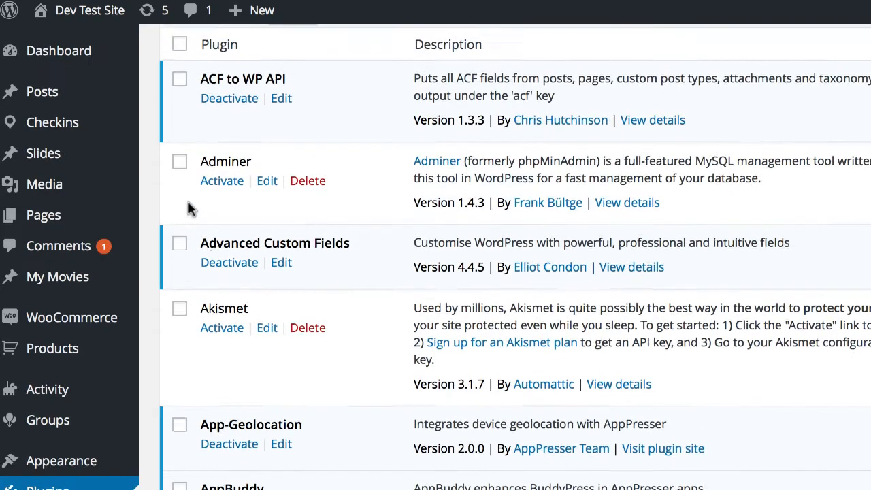
scroll("up", 3)
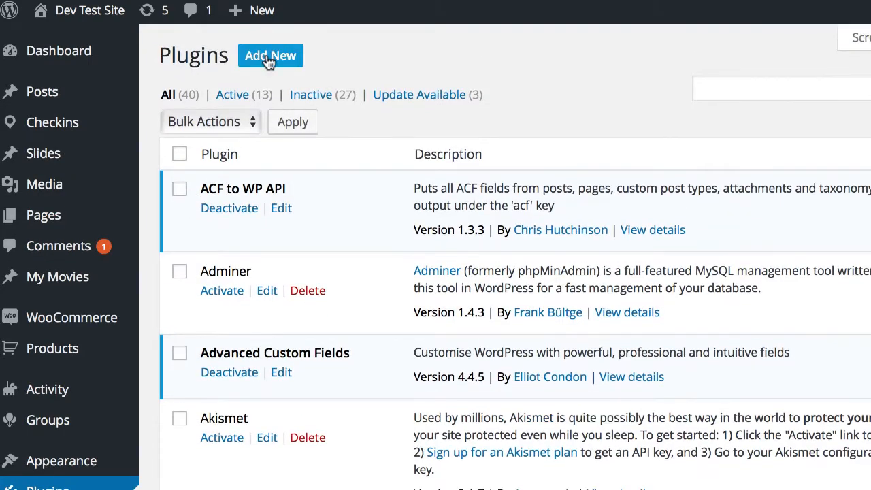
left_click(269, 54)
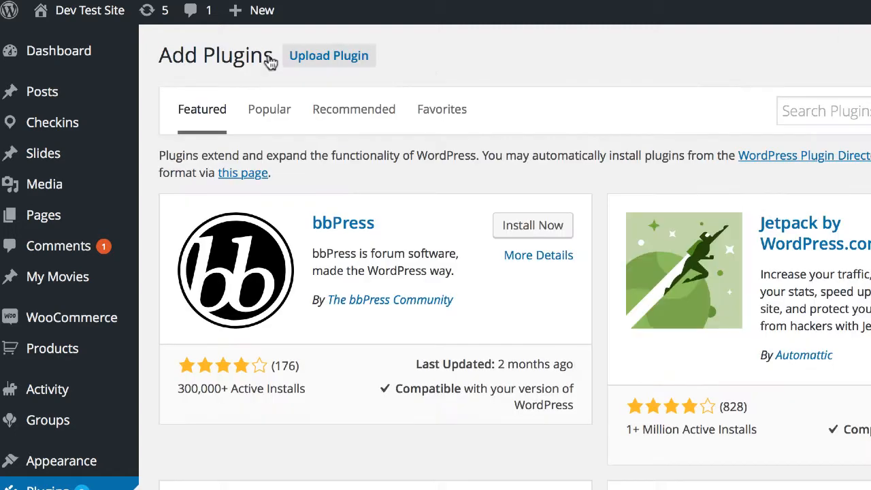
type("apppresser")
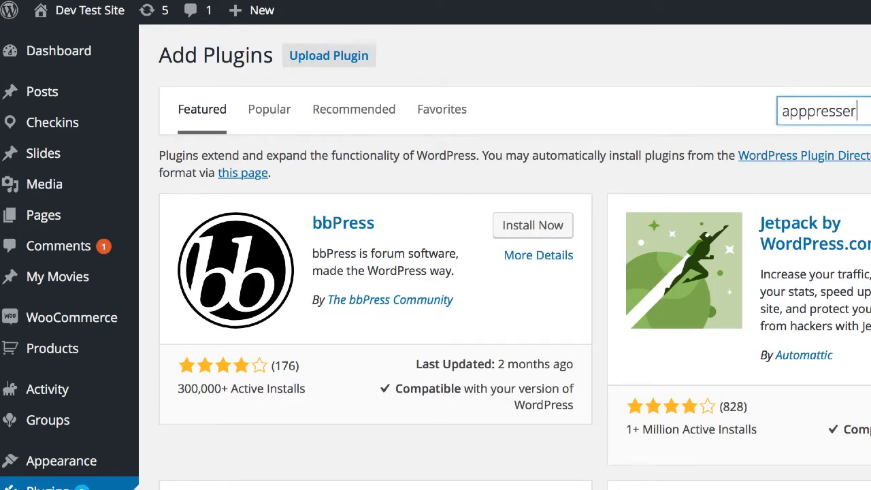
key("Return")
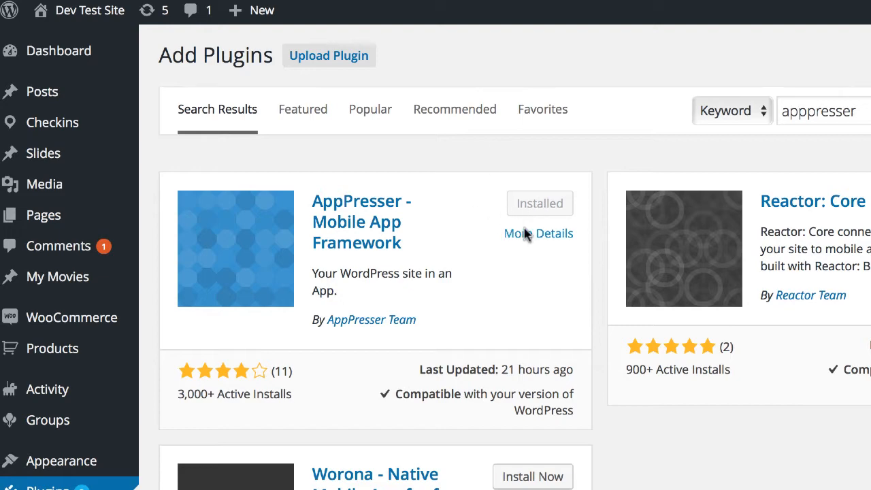
scroll("down", 3)
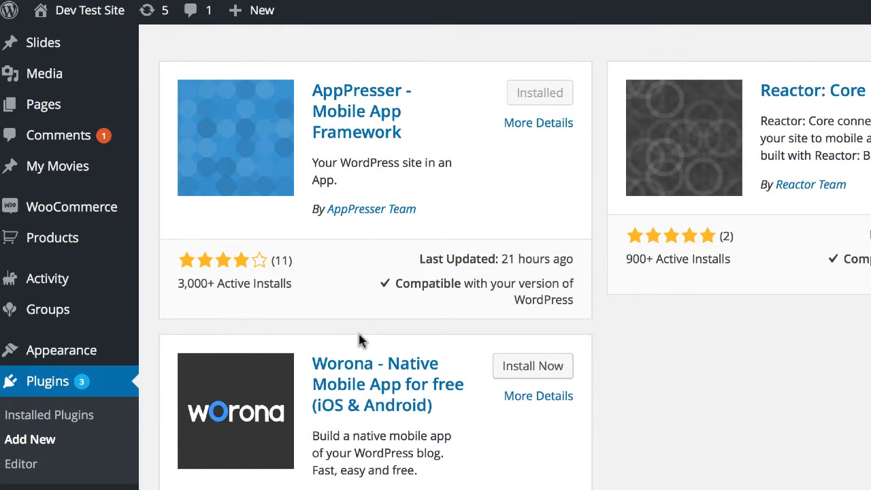
left_click(49, 413)
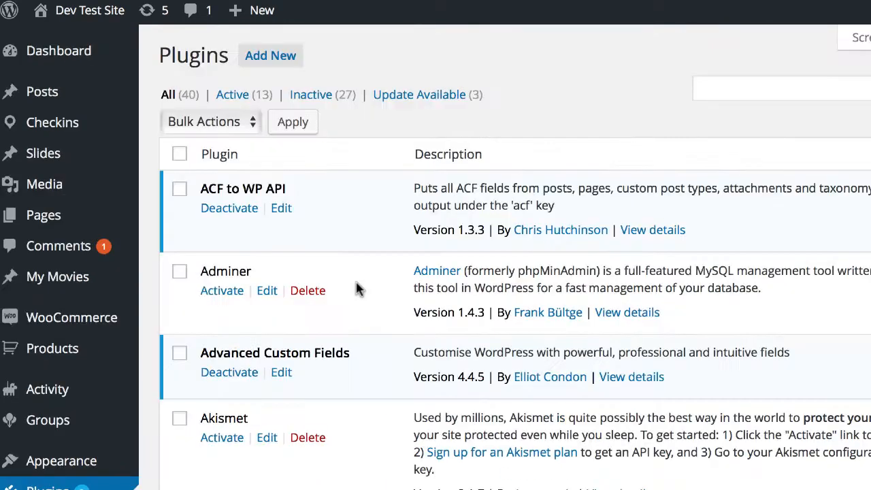
mouse_move(269, 54)
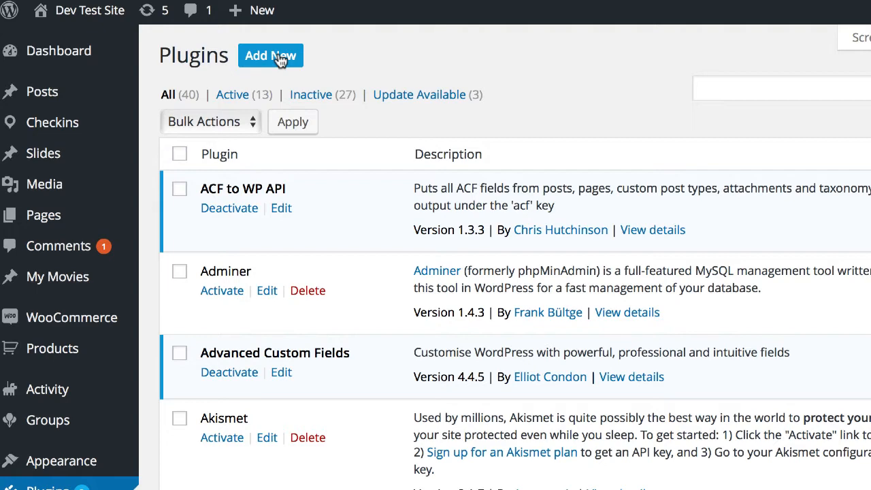
mouse_move(279, 58)
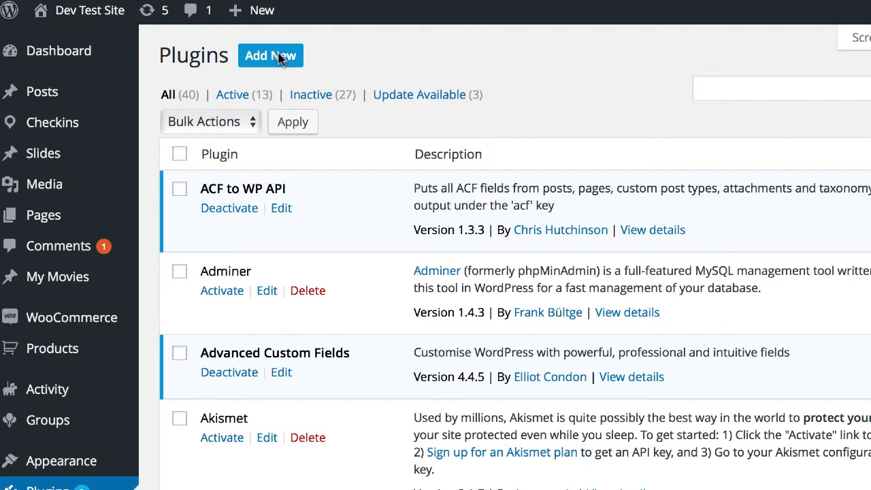
Step: Bring up the Upload Plugin form for installing a plugin .zip, no file chosen yet
left_click(269, 55)
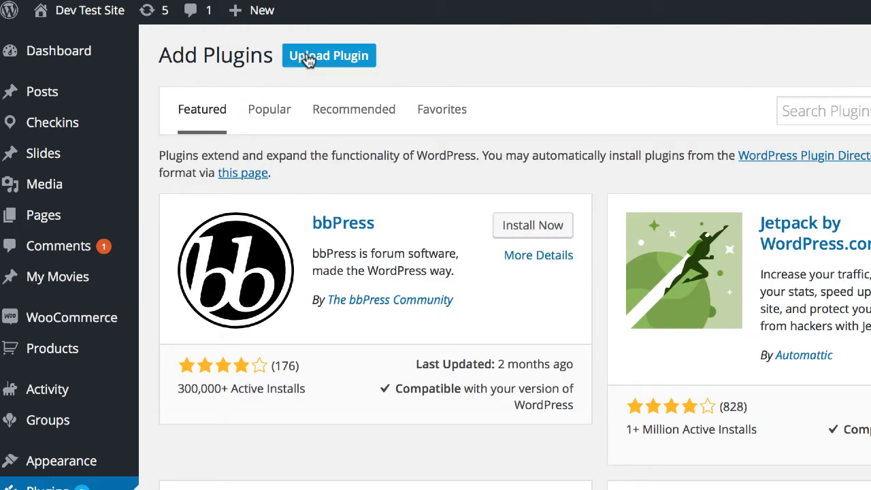
mouse_move(184, 62)
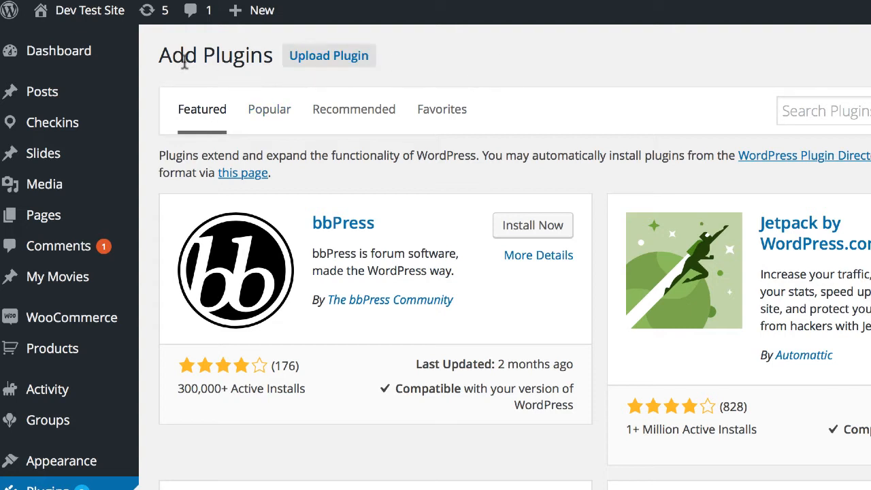
mouse_move(158, 63)
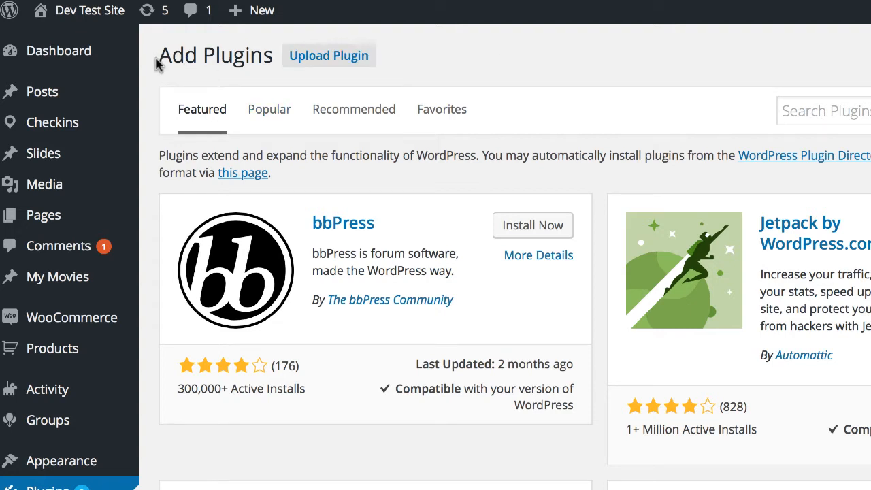
mouse_move(330, 55)
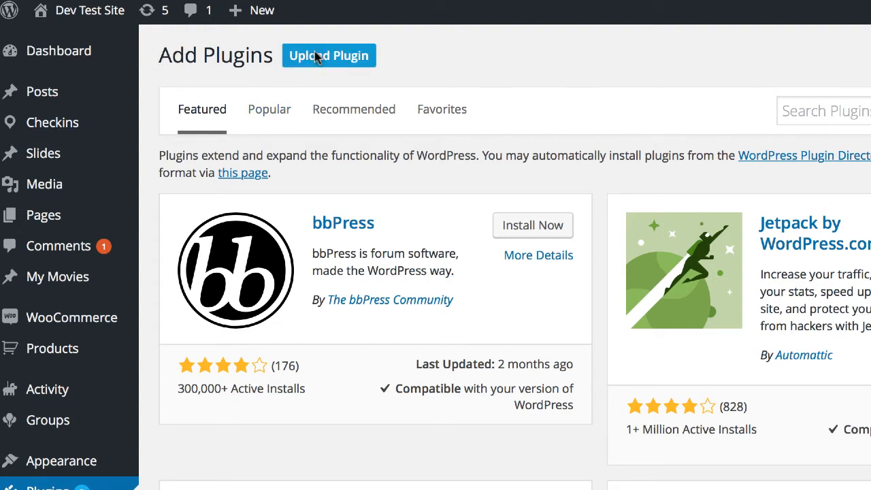
left_click(329, 54)
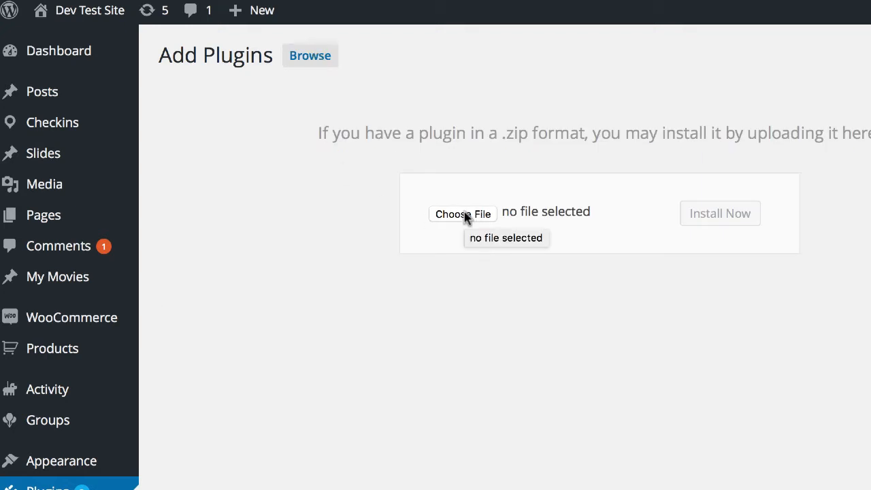
mouse_move(401, 285)
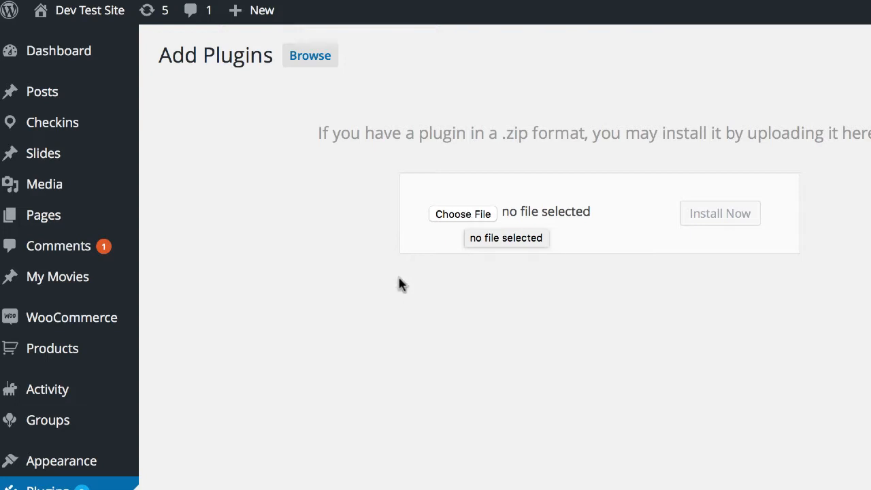
mouse_move(397, 305)
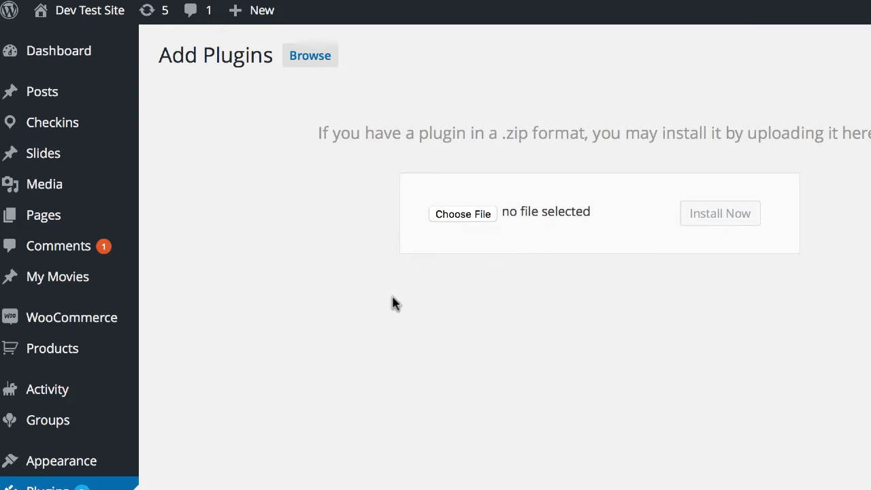
scroll("down", 3)
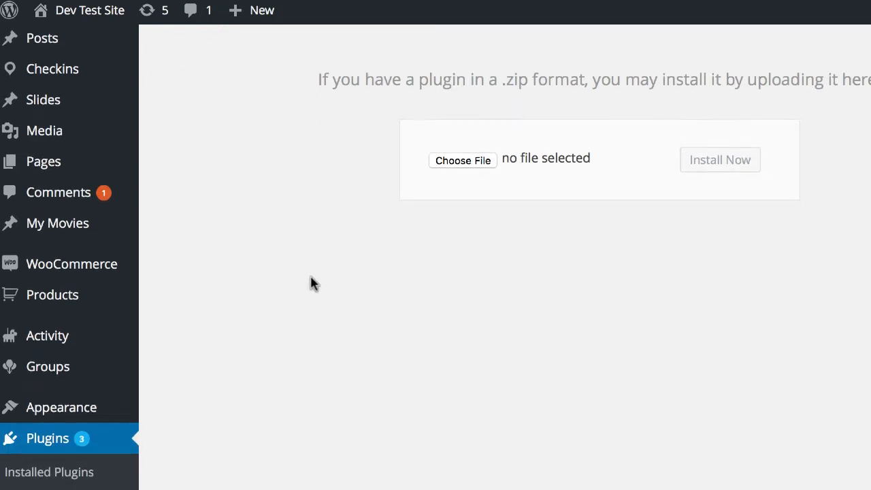
scroll("up", 3)
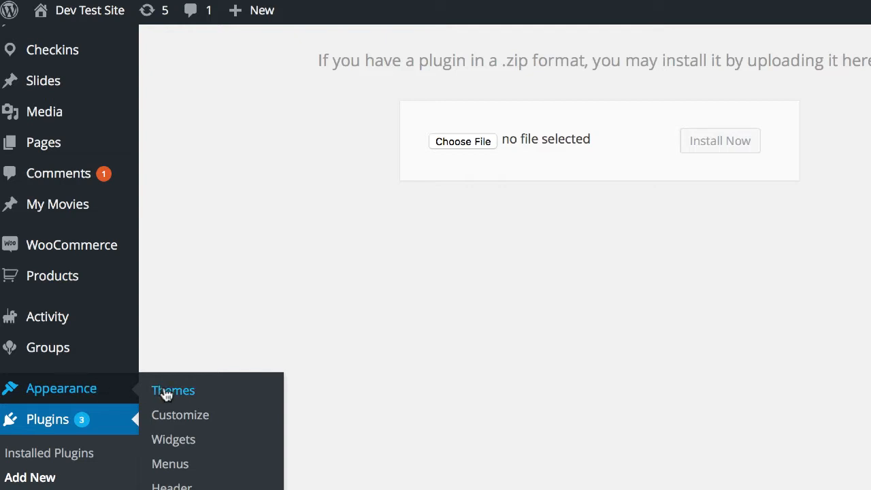
Step: From Appearance > Themes, bring up the Upload Theme .zip form on Add Themes
left_click(172, 389)
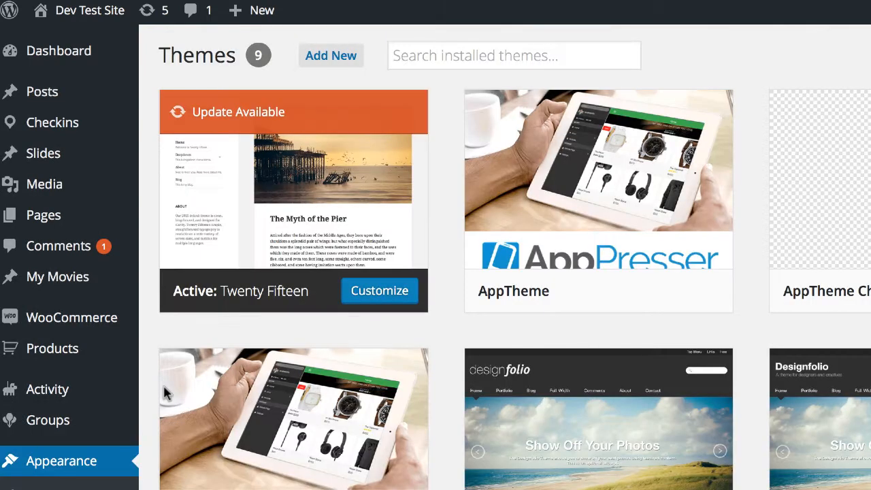
mouse_move(331, 55)
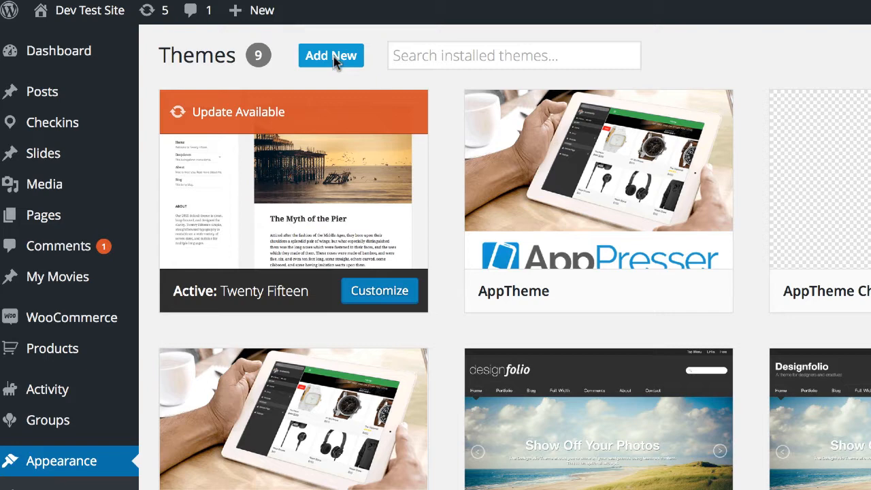
left_click(331, 55)
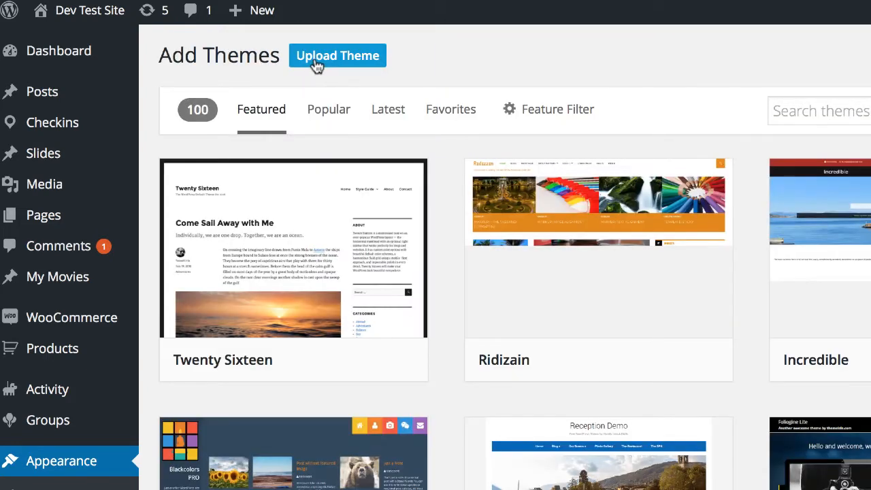
left_click(337, 54)
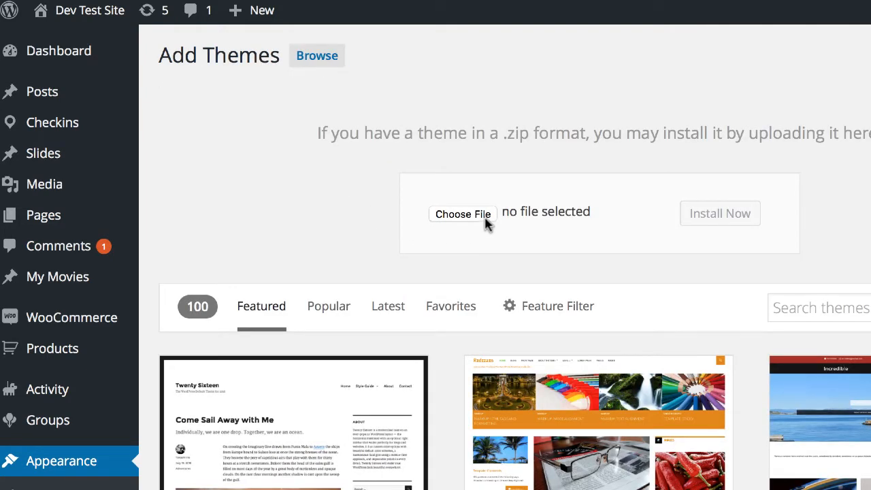
mouse_move(463, 213)
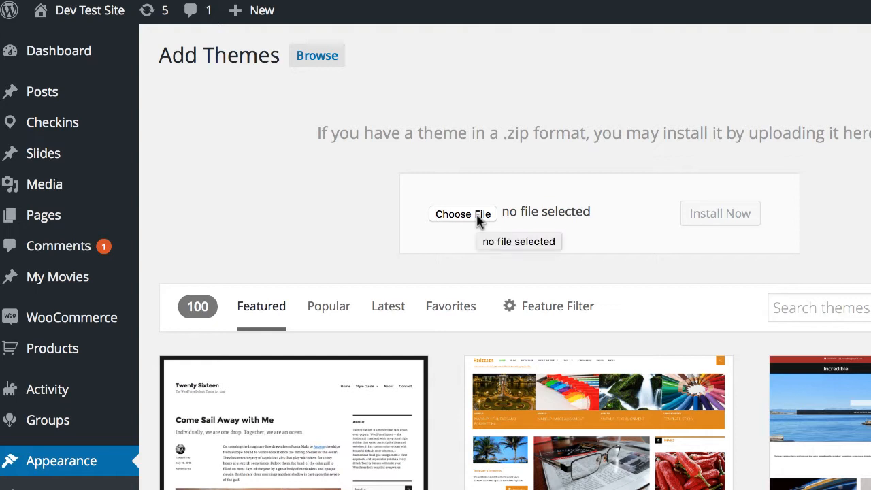
mouse_move(373, 201)
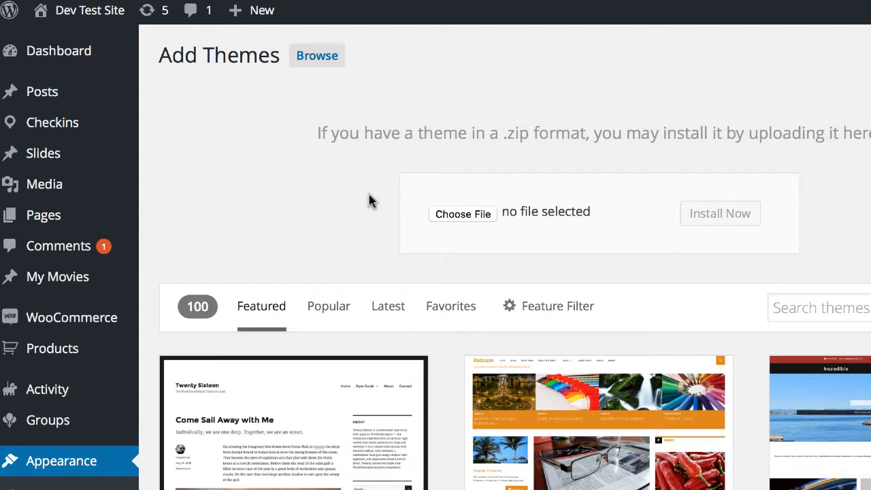
mouse_move(143, 185)
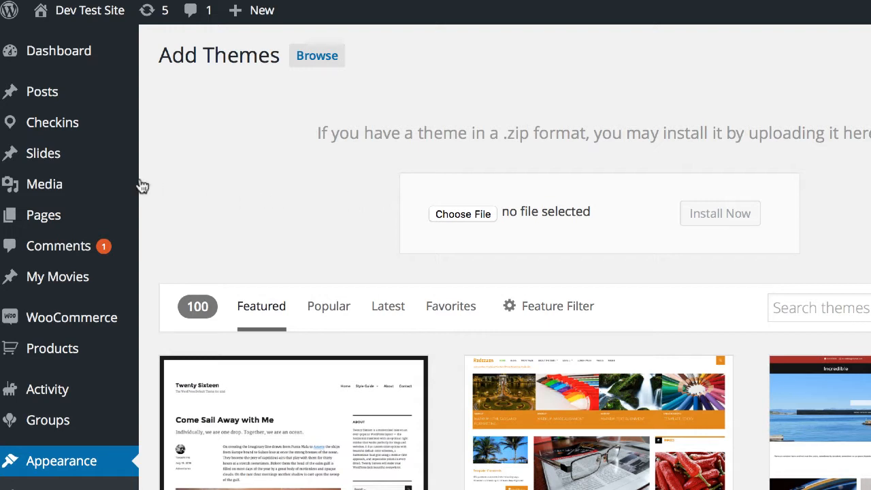
scroll("down", 3)
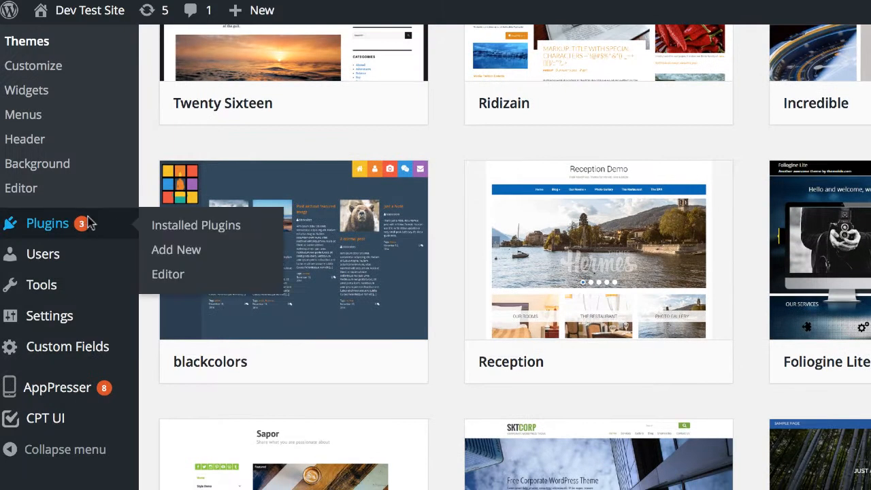
left_click(196, 224)
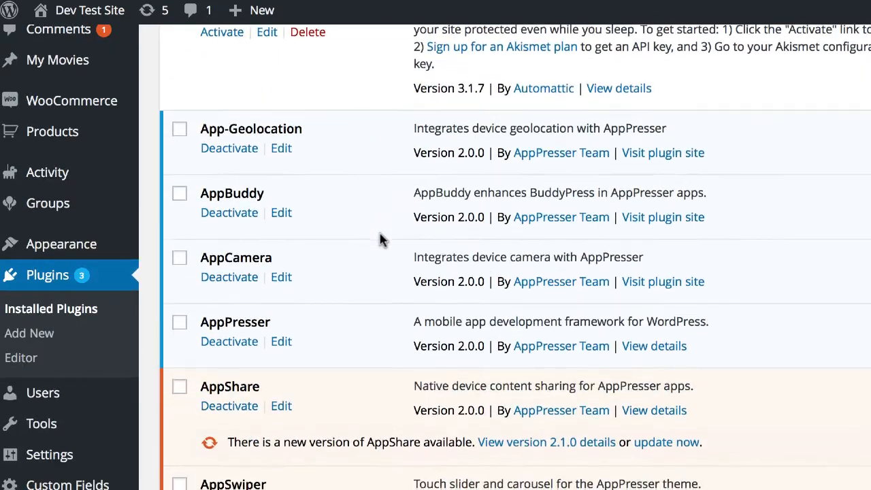
scroll("up", 3)
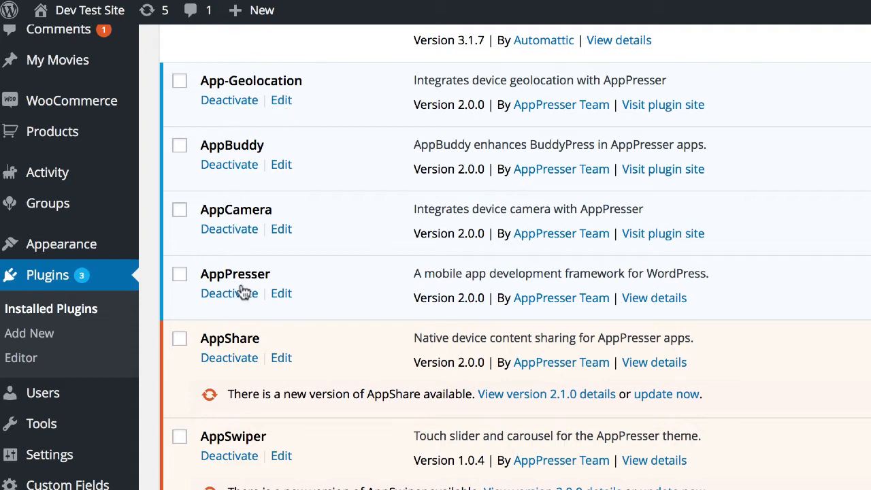
scroll("down", 3)
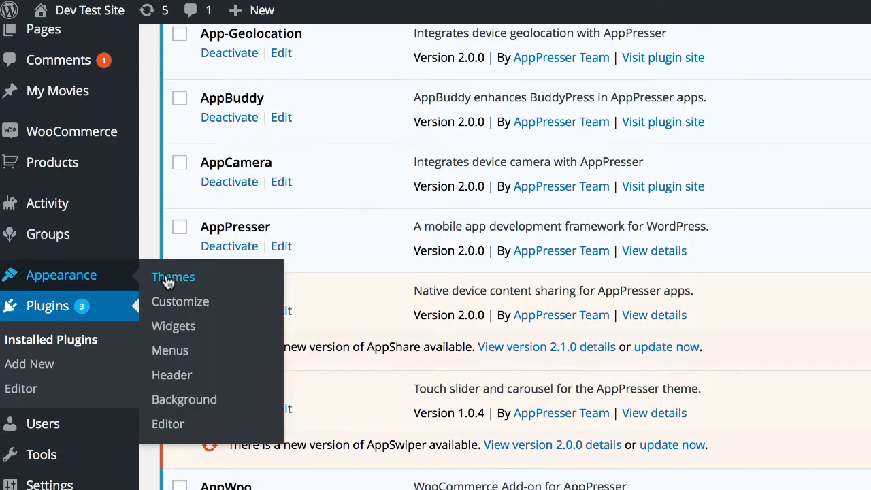
Step: Show the installed themes with Twenty Fifteen active and the AppThemes inactive
left_click(173, 277)
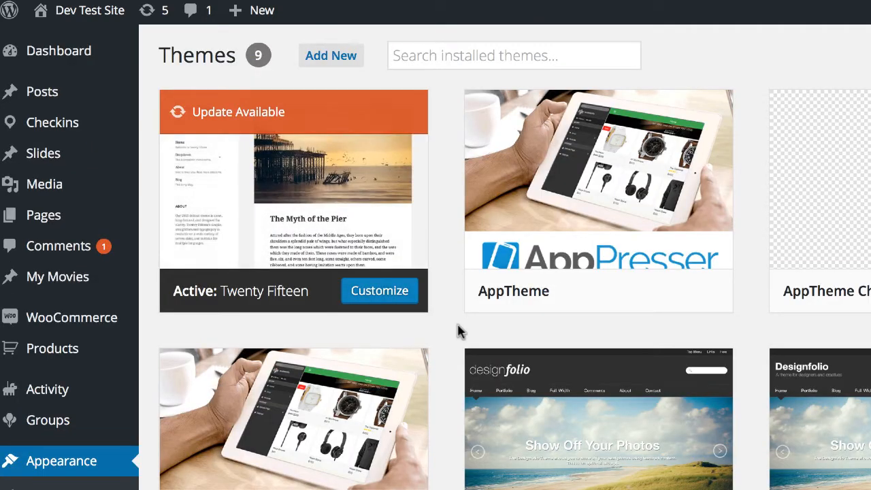
scroll("down", 3)
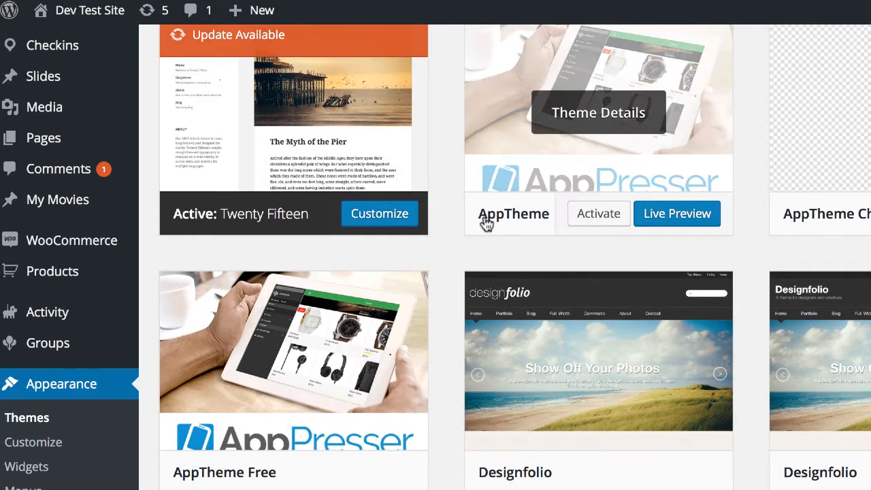
scroll("down", 3)
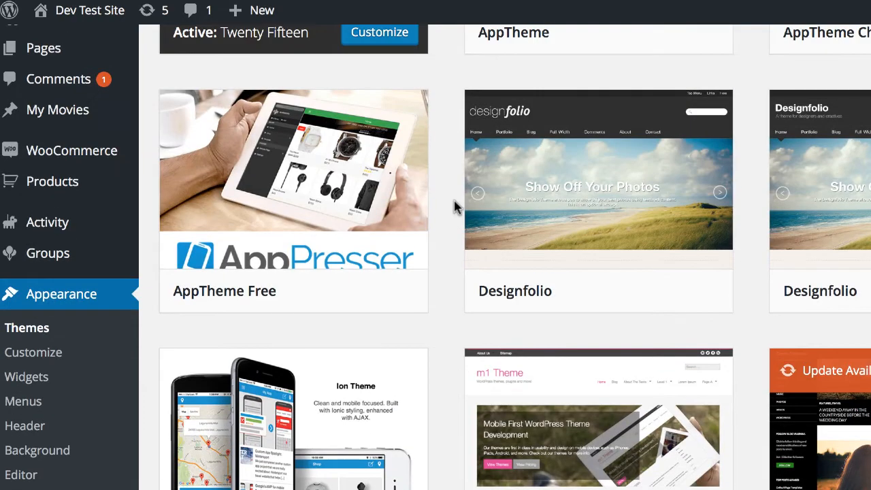
scroll("up", 3)
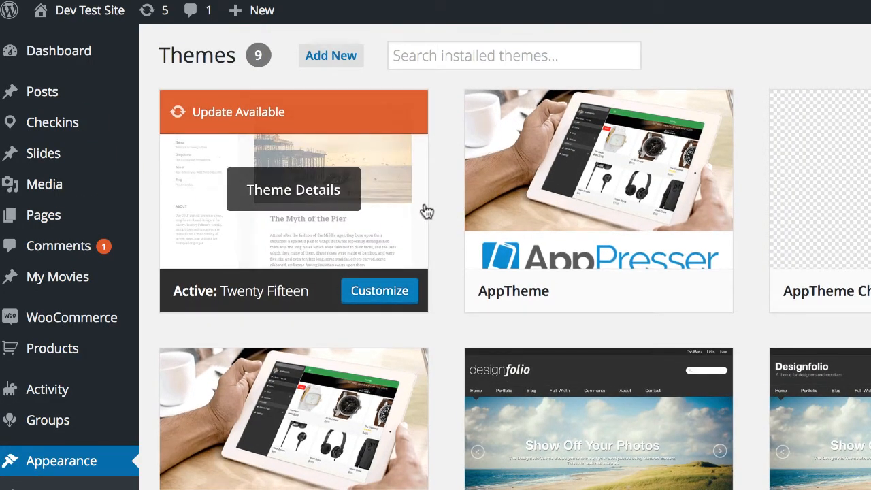
mouse_move(835, 21)
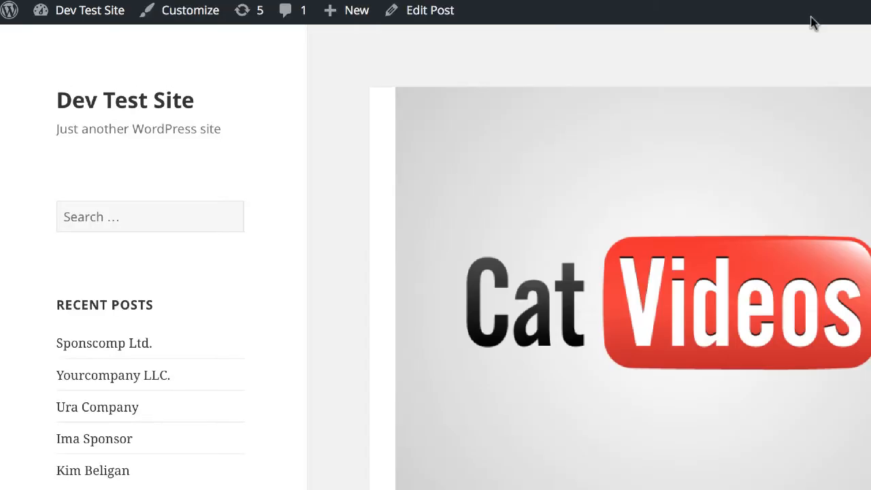
scroll("up", 3)
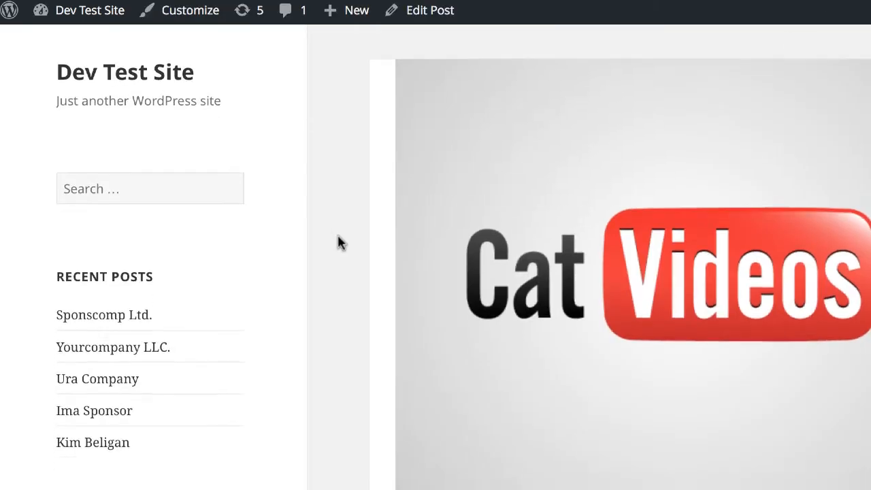
scroll("down", 3)
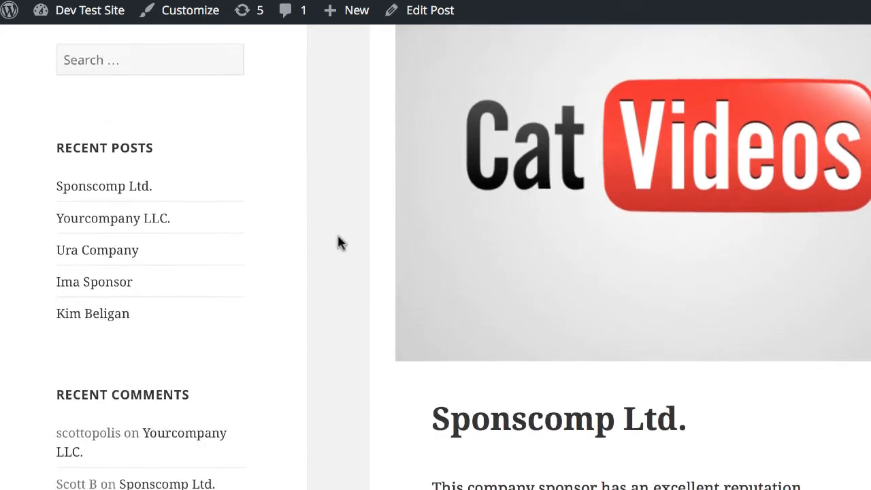
scroll("up", 3)
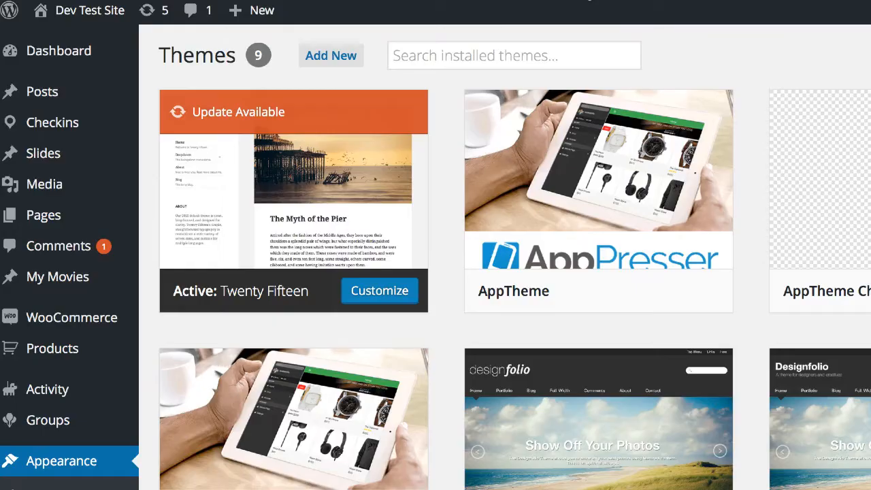
scroll("down", 3)
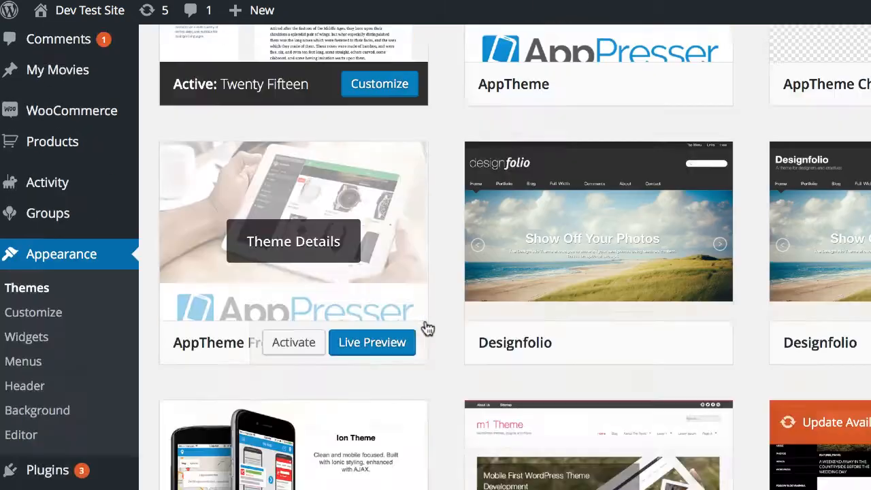
scroll("down", 3)
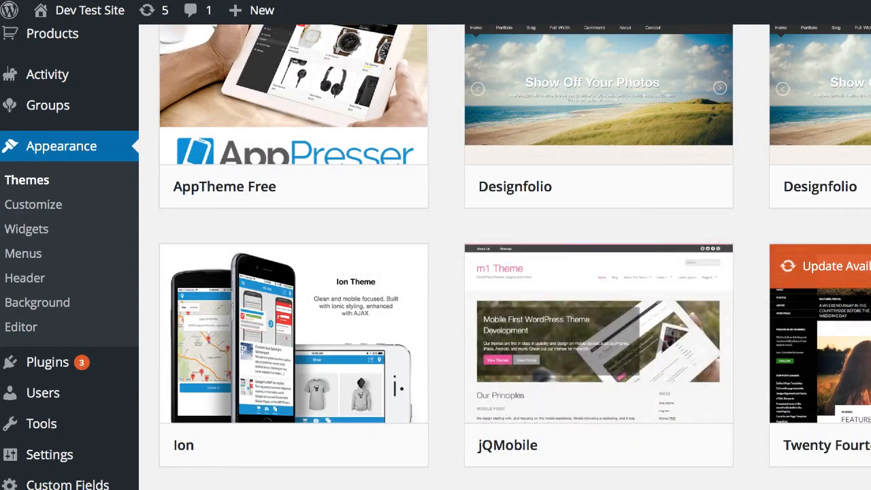
scroll("down", 3)
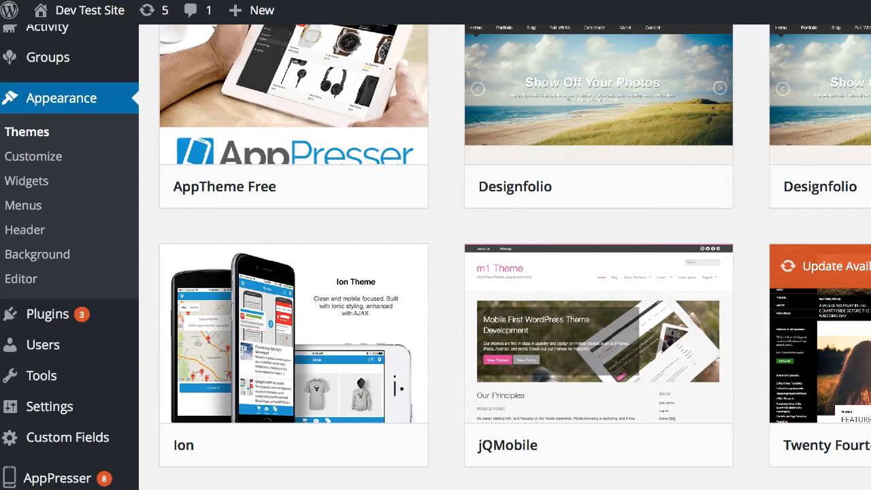
scroll("down", 3)
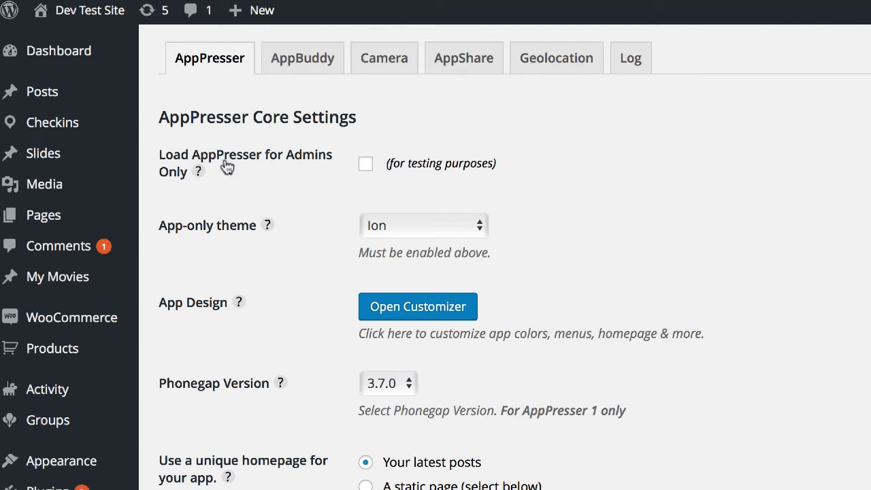
mouse_move(405, 162)
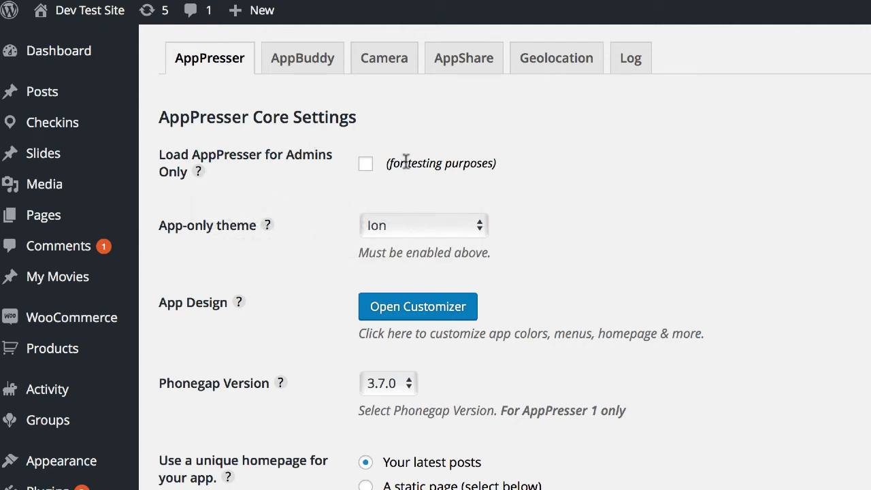
mouse_move(530, 169)
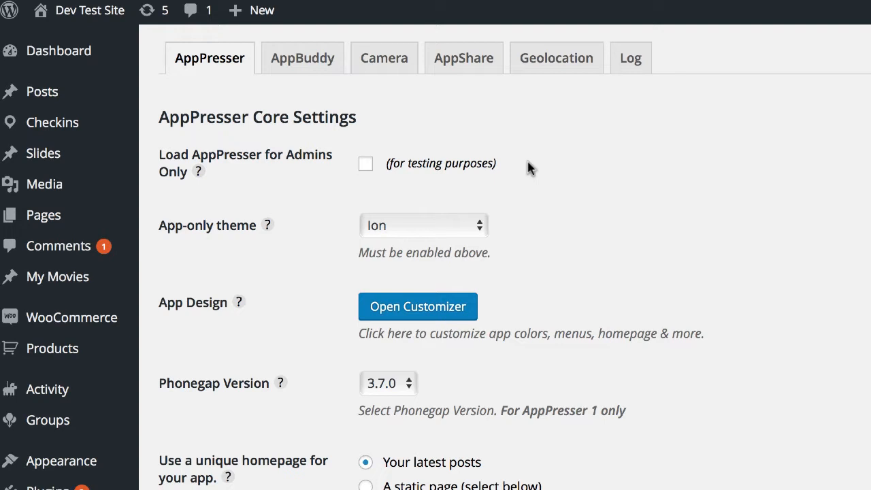
scroll("down", 3)
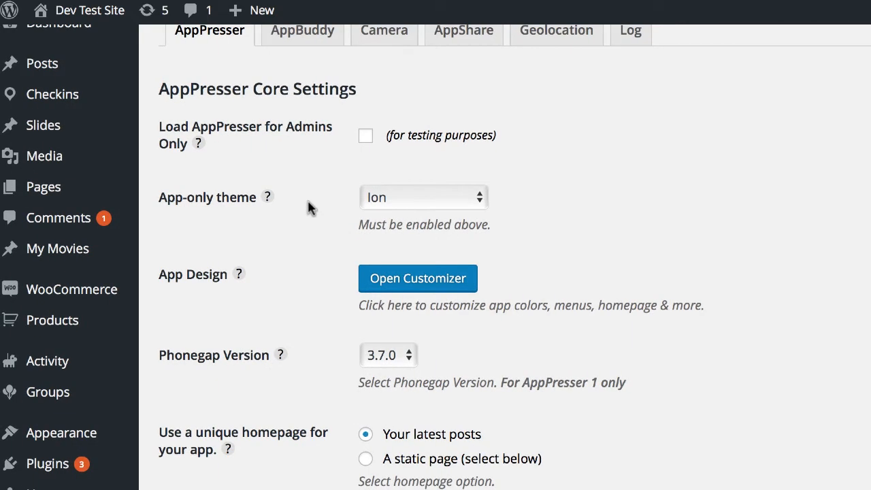
mouse_move(416, 201)
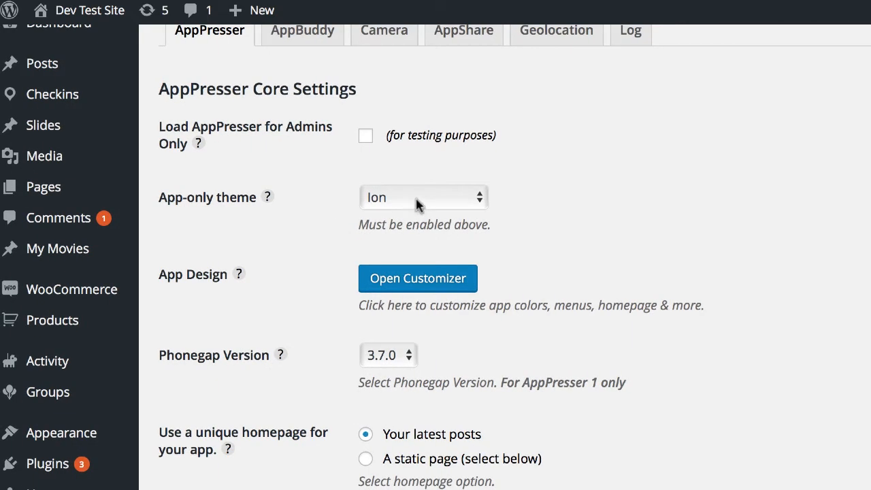
left_click(423, 197)
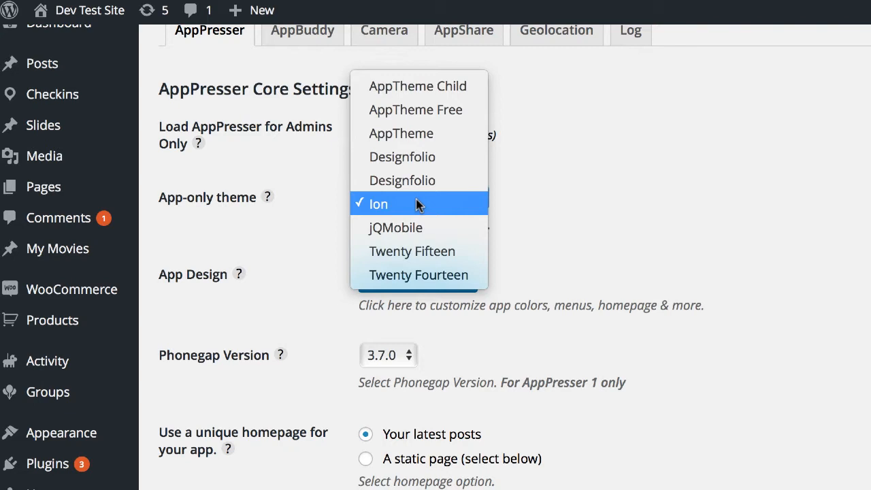
mouse_move(411, 250)
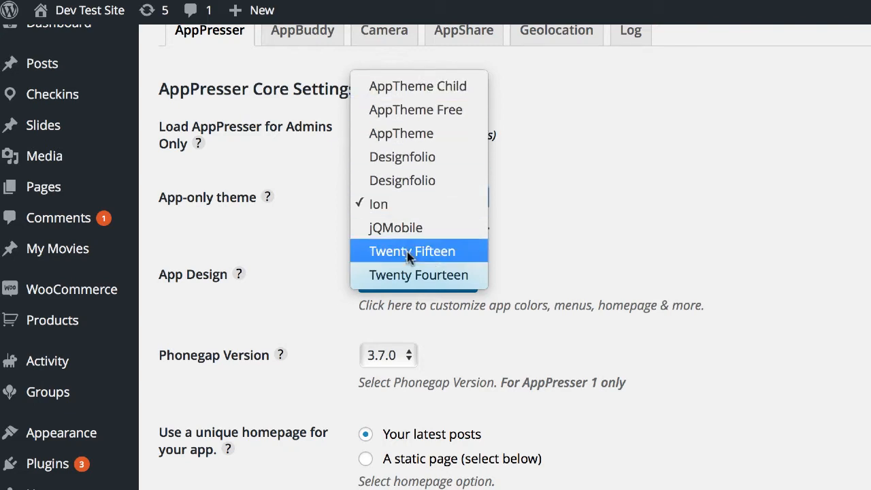
mouse_move(408, 188)
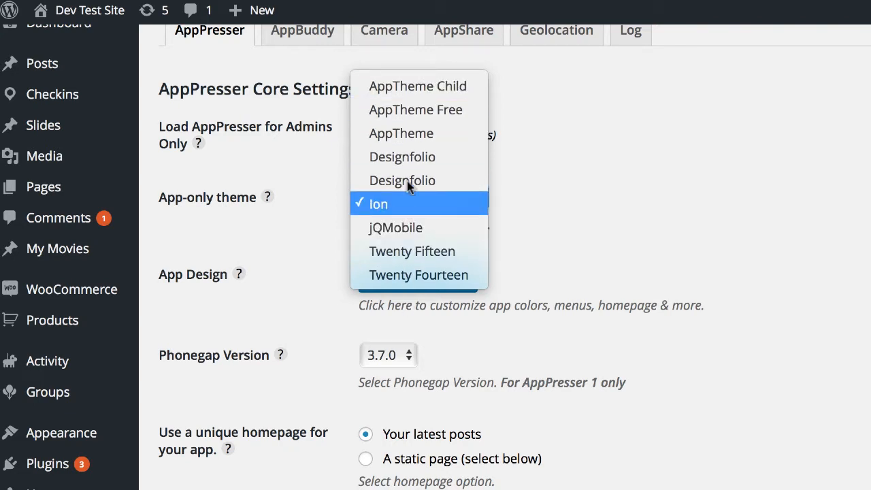
left_click(378, 204)
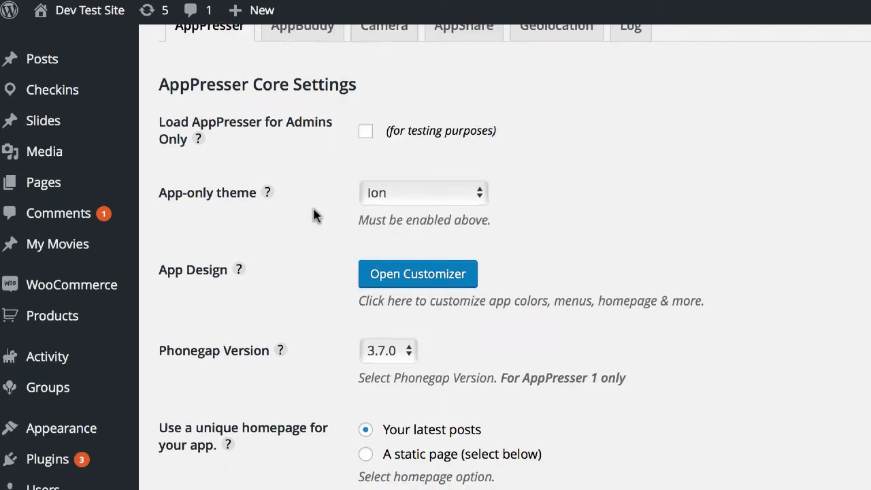
scroll("down", 3)
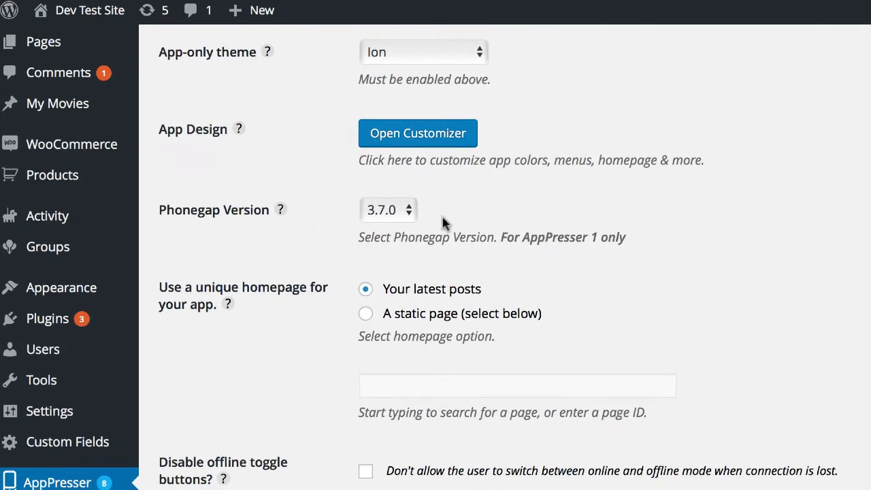
mouse_move(386, 228)
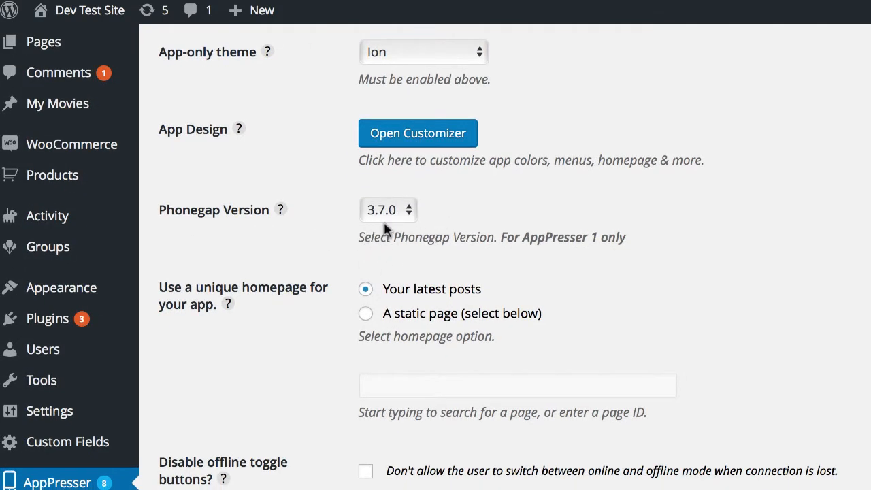
scroll("down", 3)
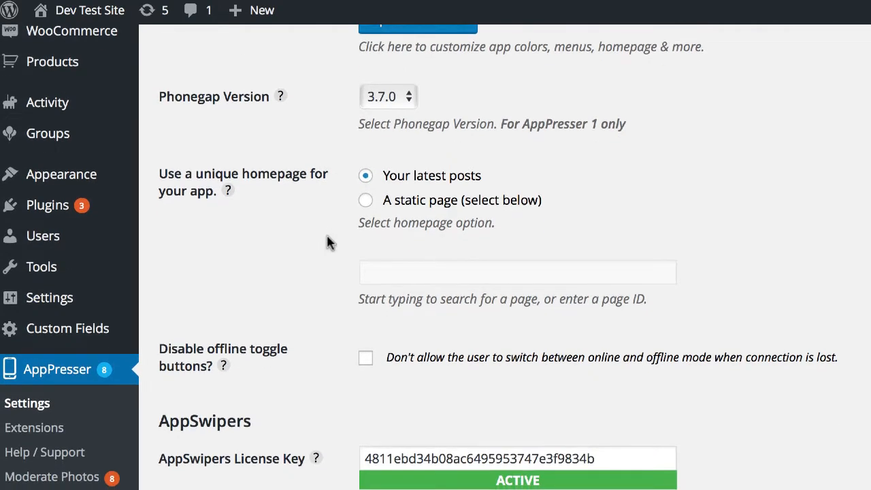
scroll("down", 3)
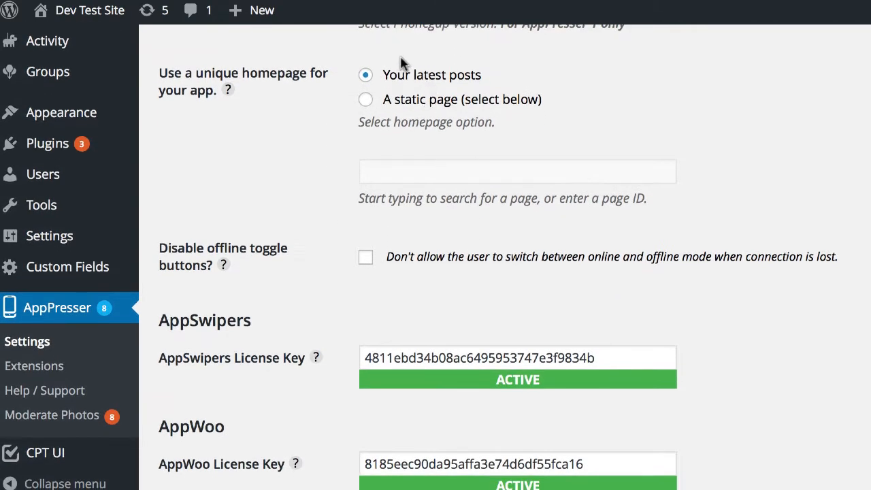
scroll("down", 3)
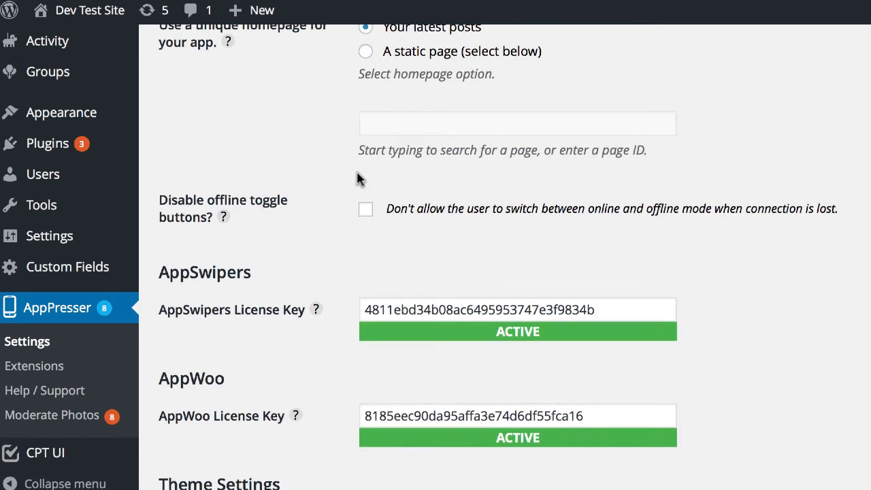
scroll("down", 3)
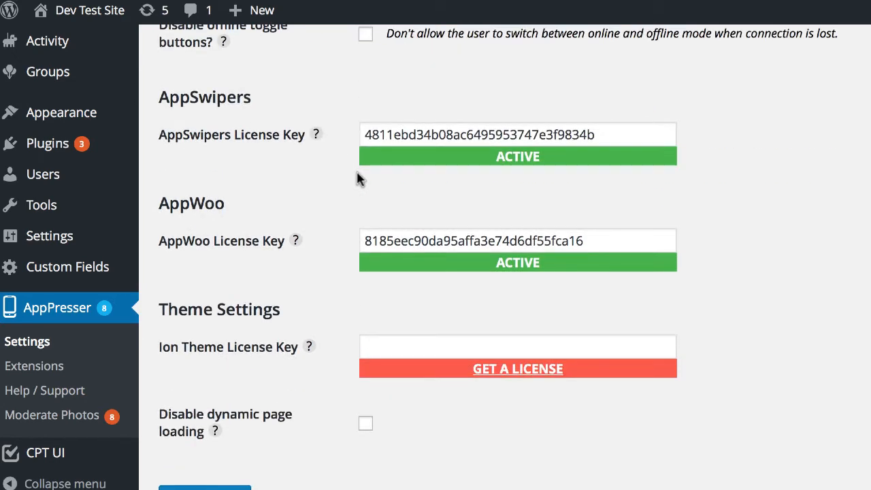
scroll("down", 3)
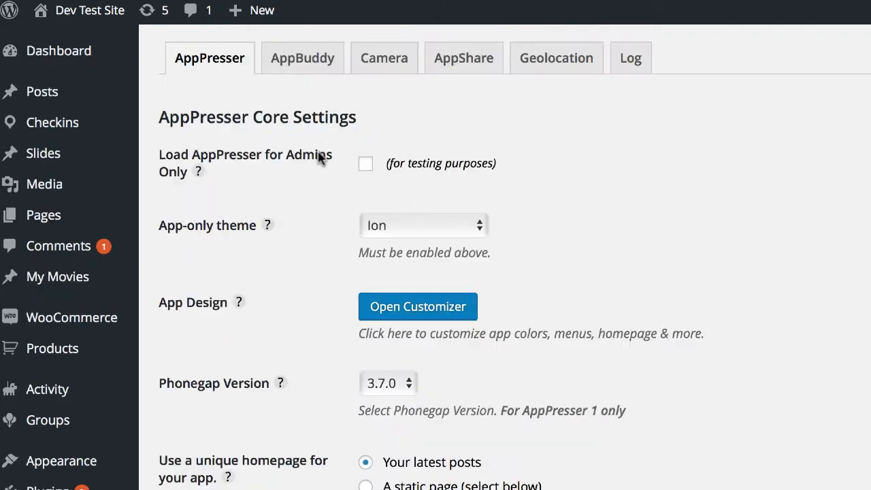
left_click(364, 164)
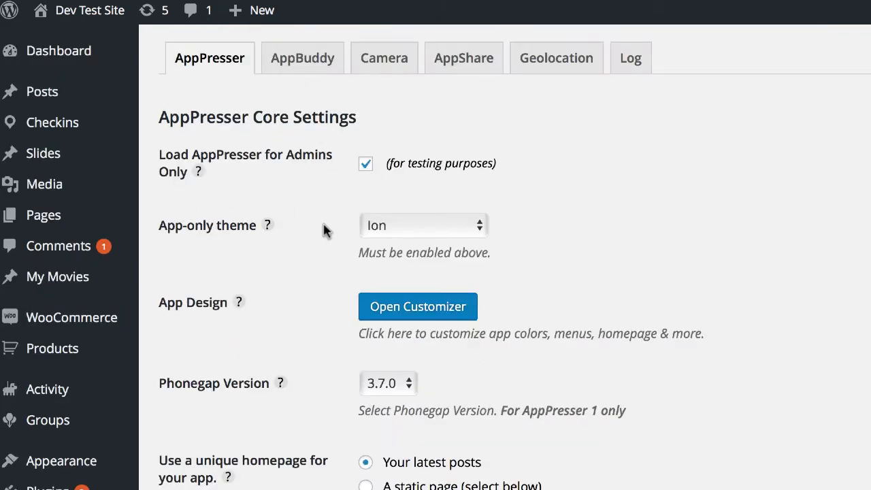
scroll("down", 3)
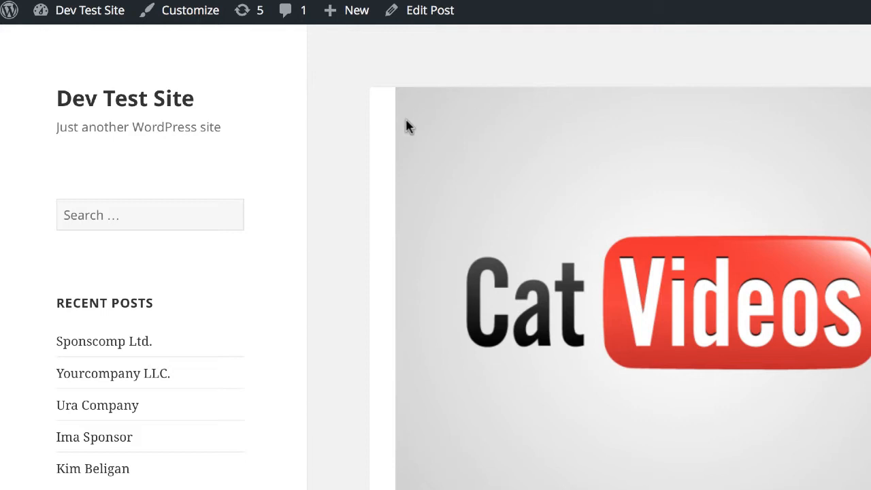
left_click(103, 340)
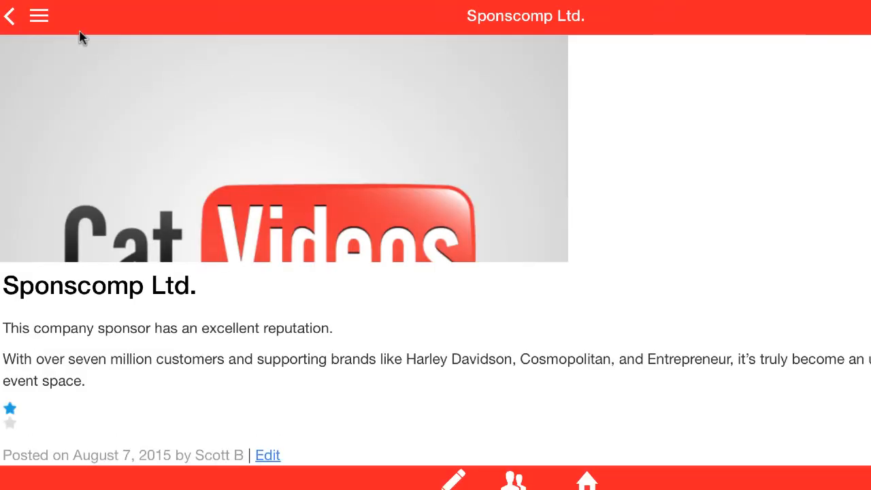
left_click(38, 17)
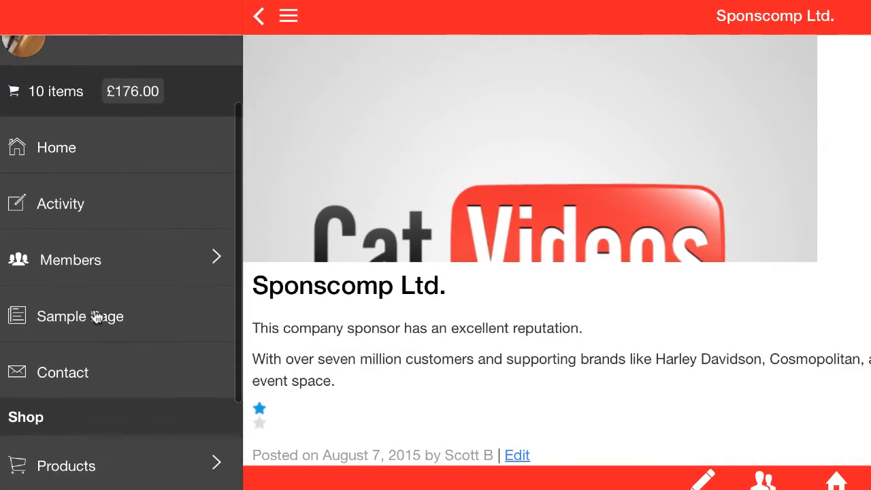
left_click(70, 259)
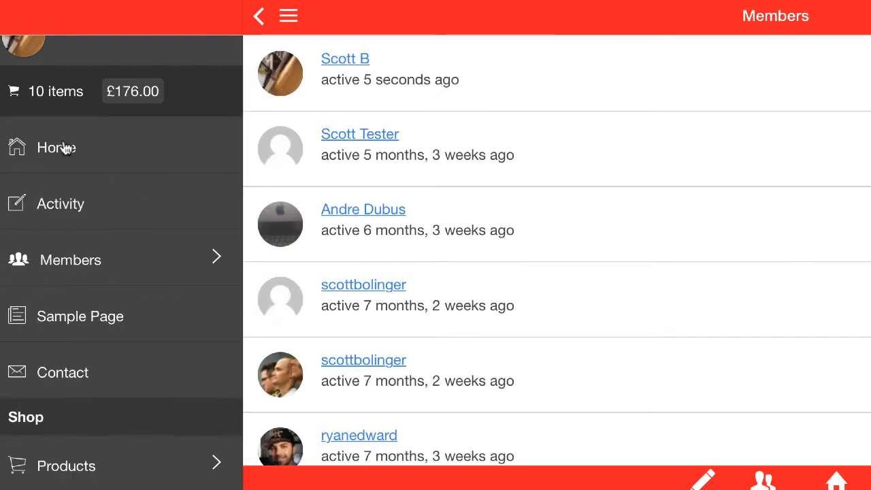
mouse_move(65, 147)
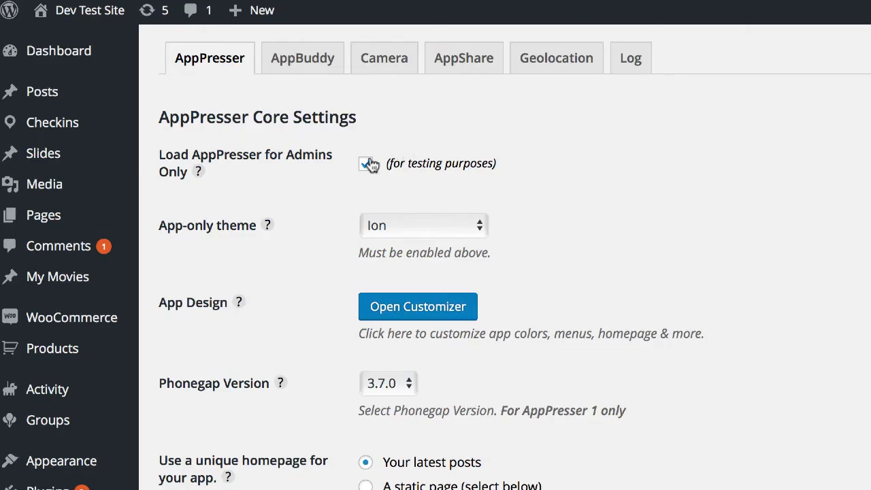
scroll("down", 3)
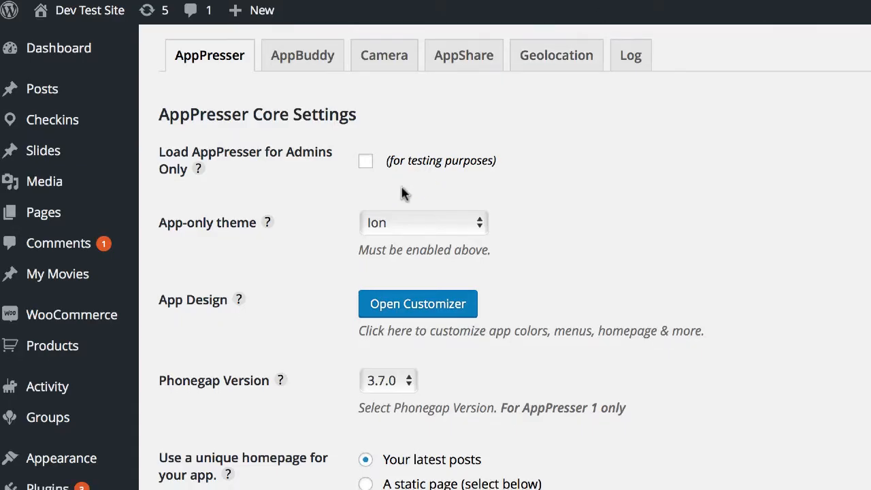
Step: Launch the AppPresser customizer for Dev Test Site with the live Ion preview and save settings
scroll("down", 3)
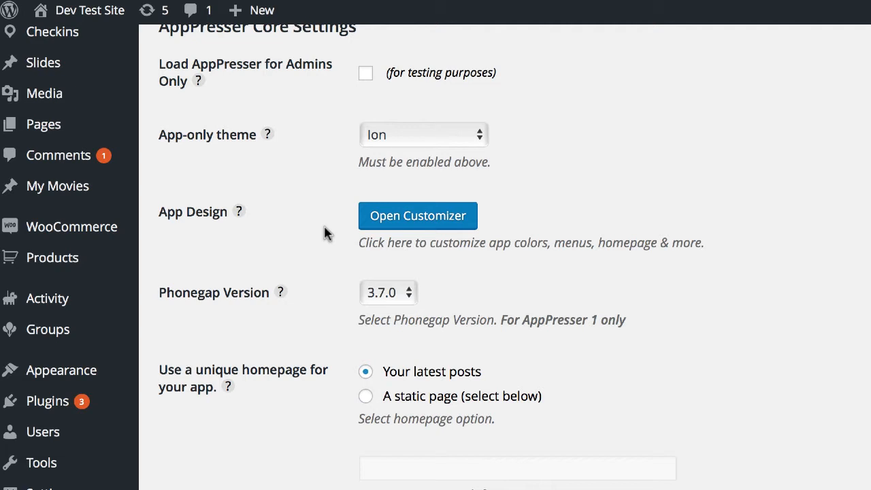
mouse_move(418, 216)
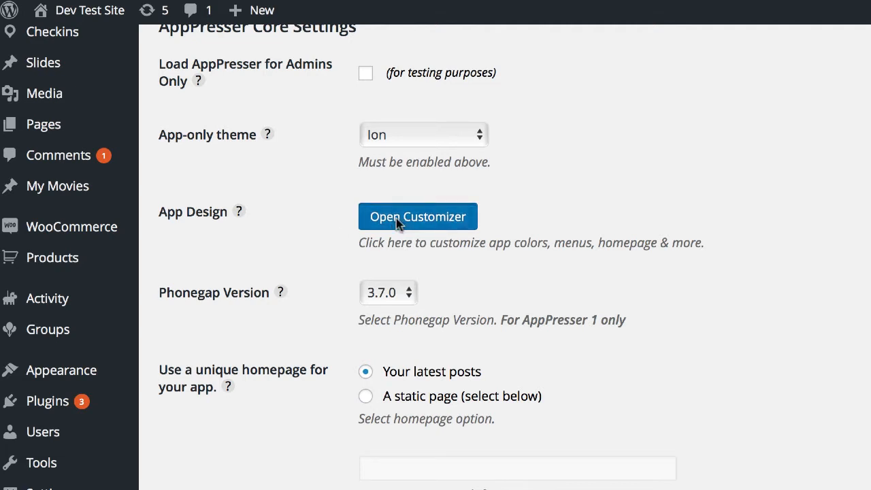
left_click(417, 216)
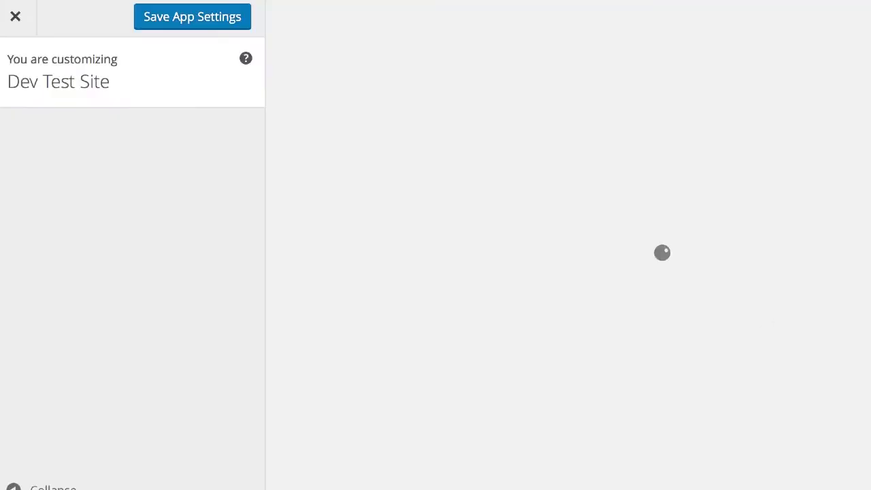
left_click(192, 16)
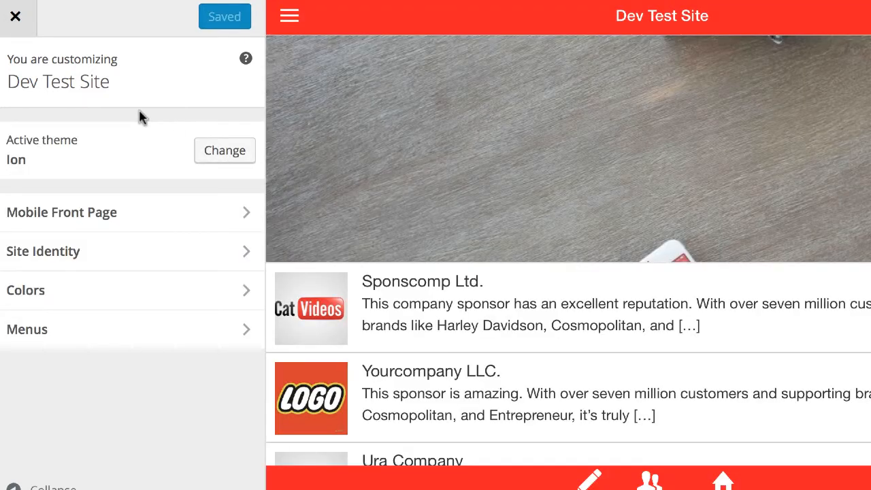
mouse_move(141, 143)
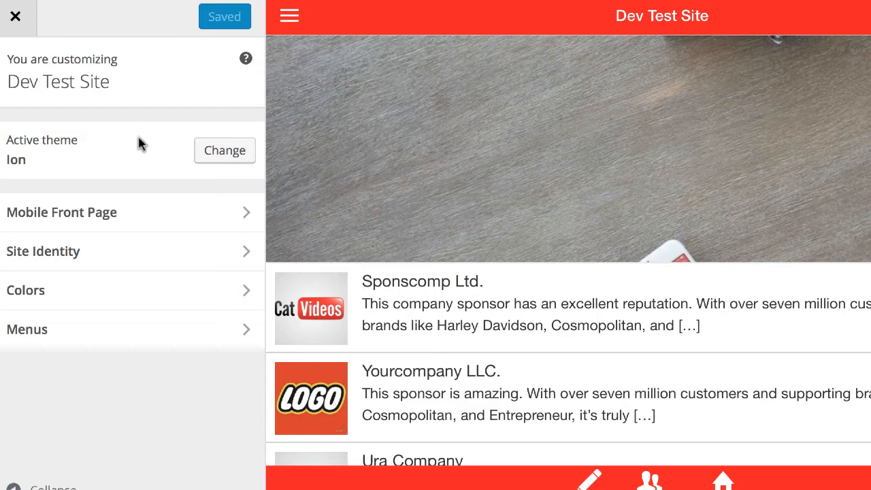
mouse_move(125, 294)
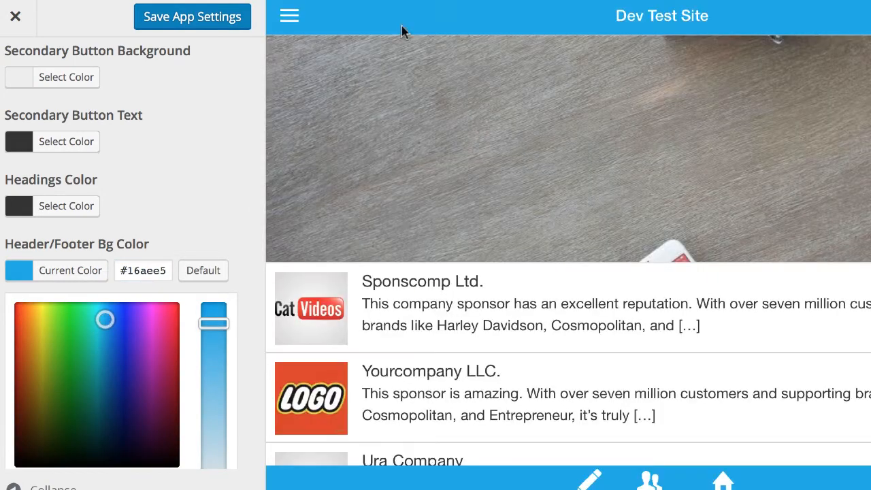
Step: Scroll the Colors panel to the Header/Footer Bg Color setting now at blue #16aee5
scroll("up", 3)
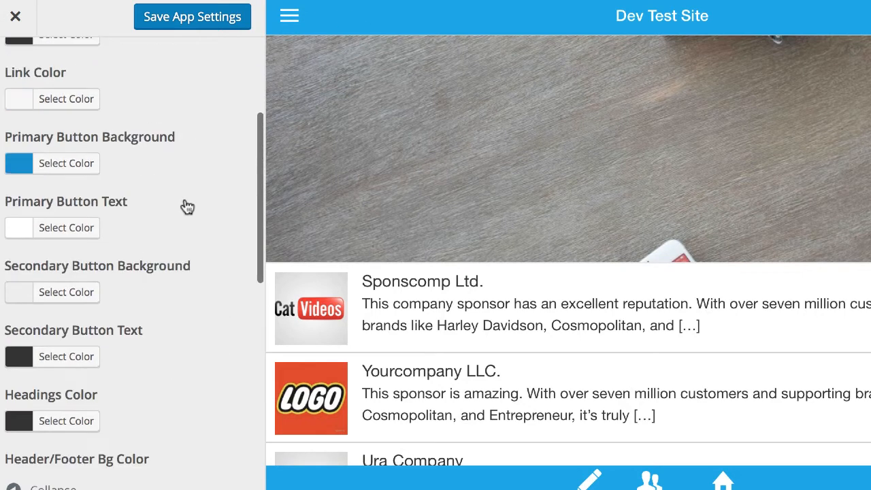
scroll("up", 3)
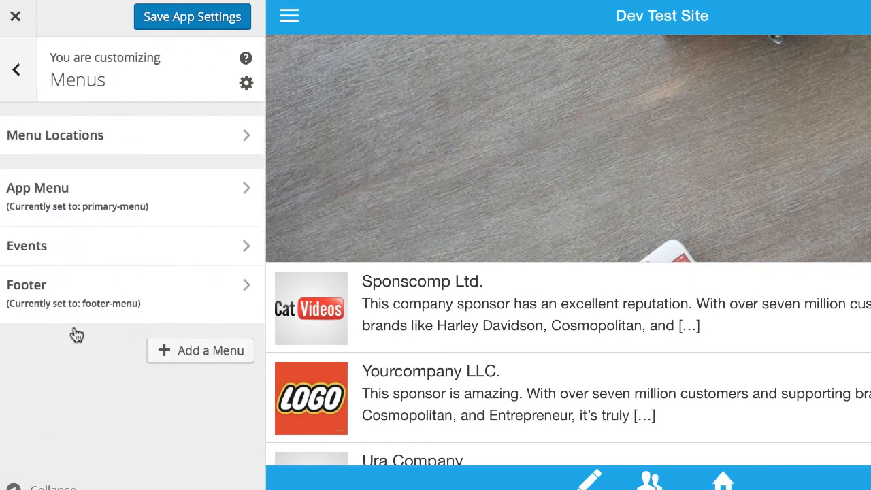
mouse_move(112, 365)
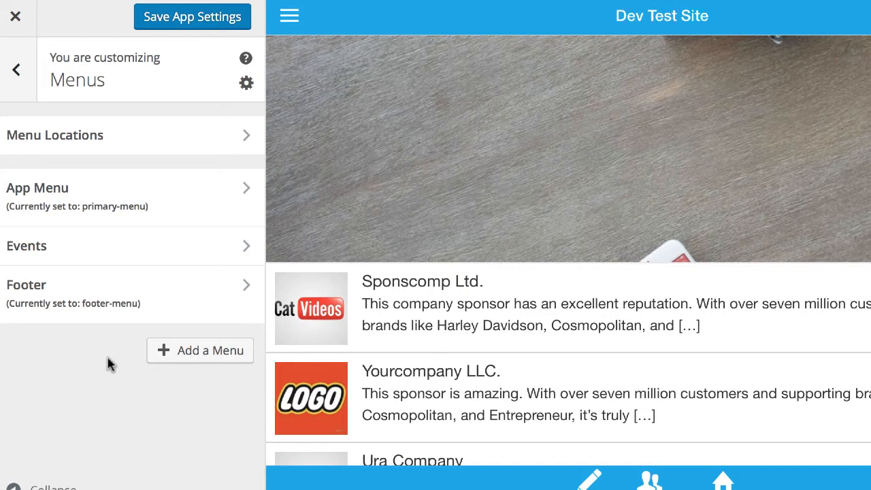
mouse_move(130, 407)
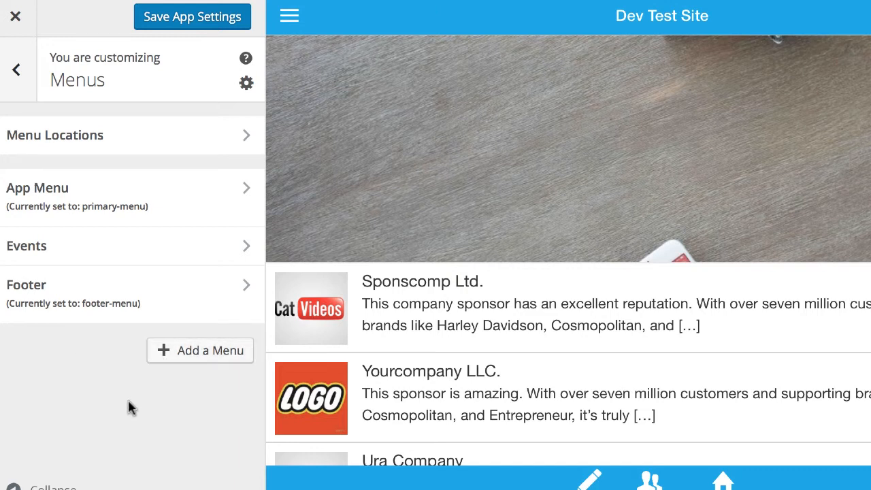
mouse_move(127, 223)
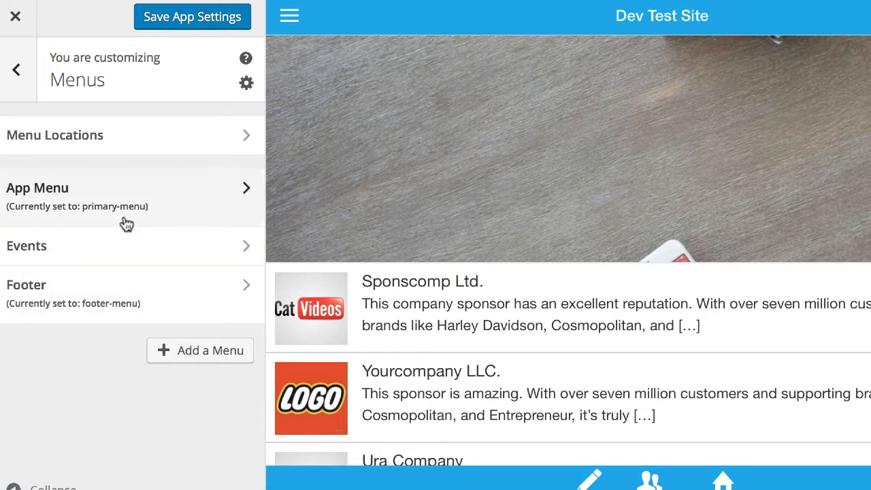
mouse_move(136, 220)
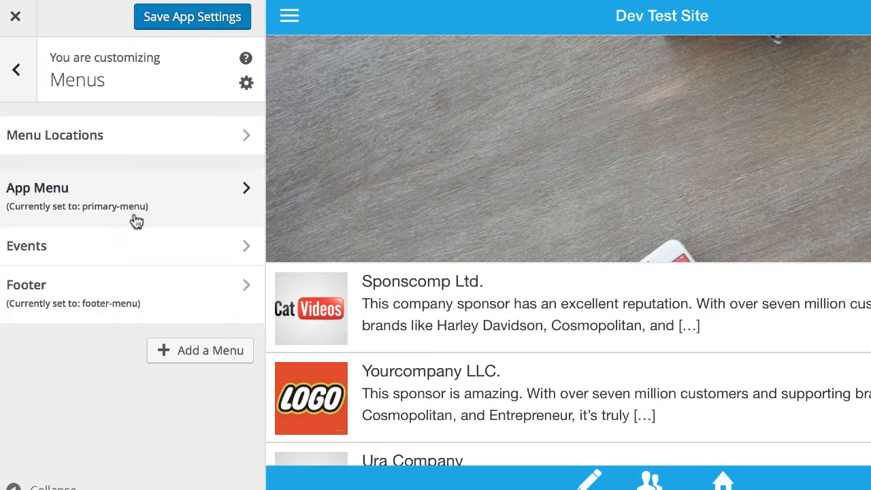
mouse_move(138, 197)
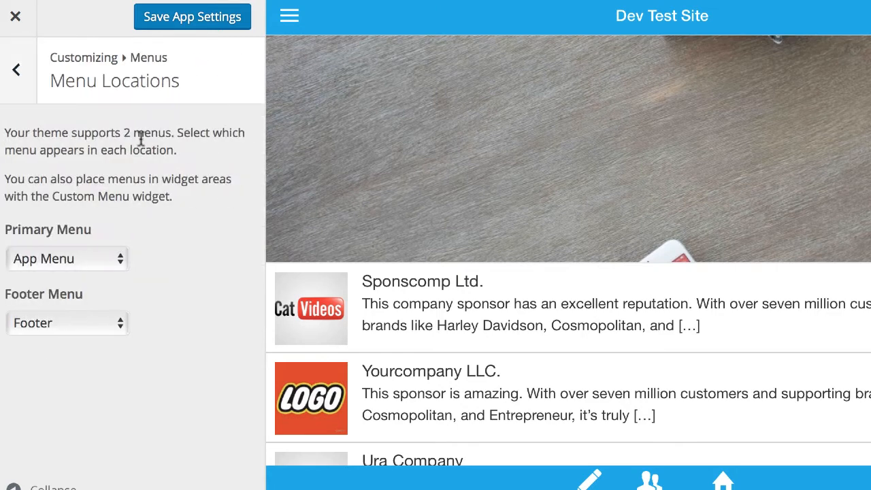
Step: Keep Primary Menu on App Menu and set Footer Menu to '— Select —'
left_click(65, 258)
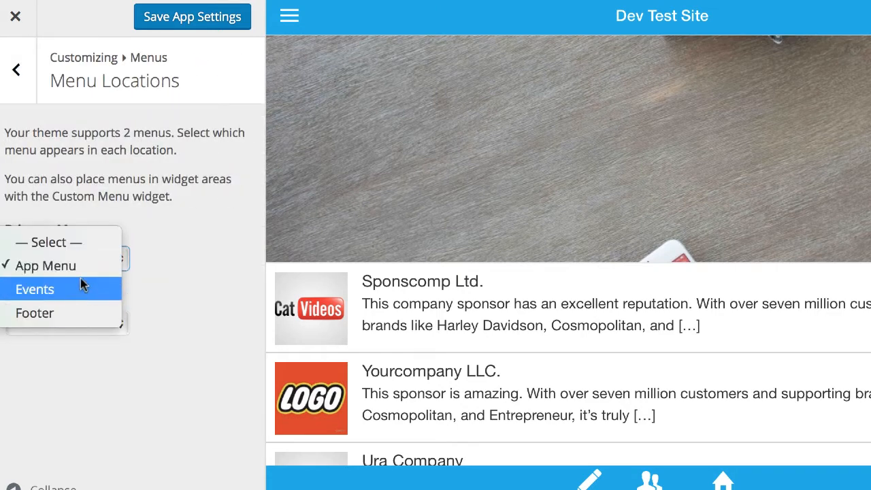
left_click(47, 265)
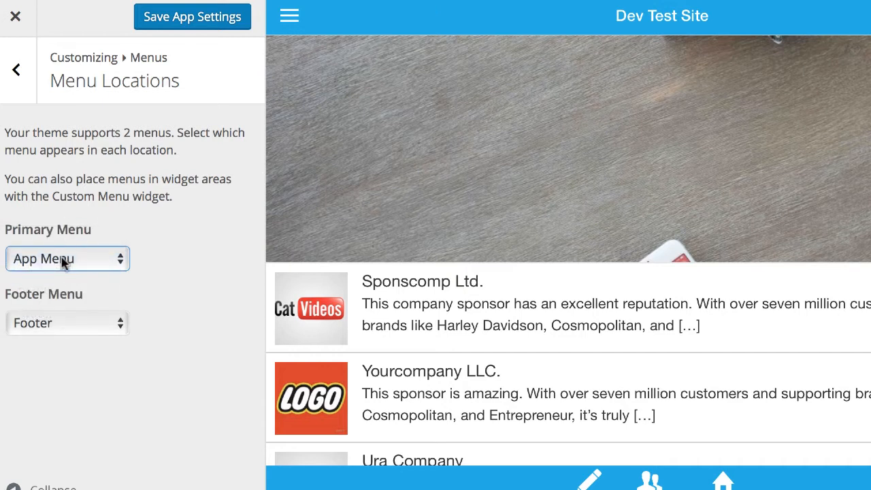
left_click(66, 258)
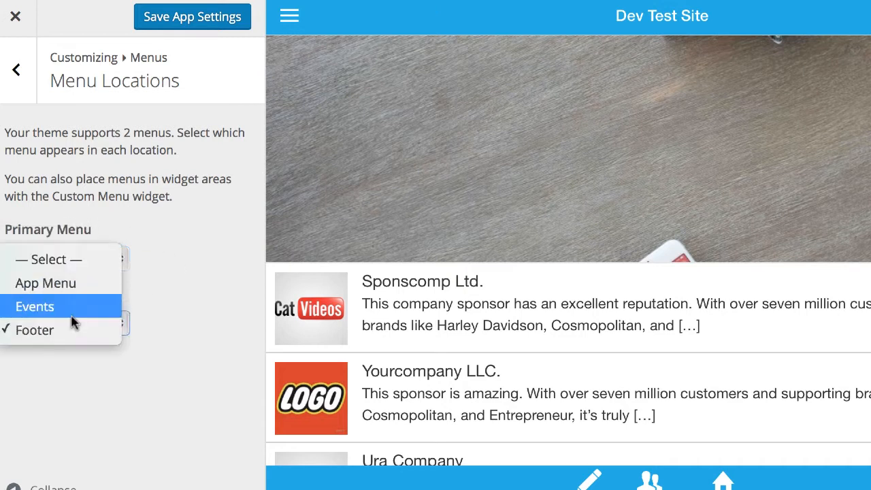
mouse_move(49, 259)
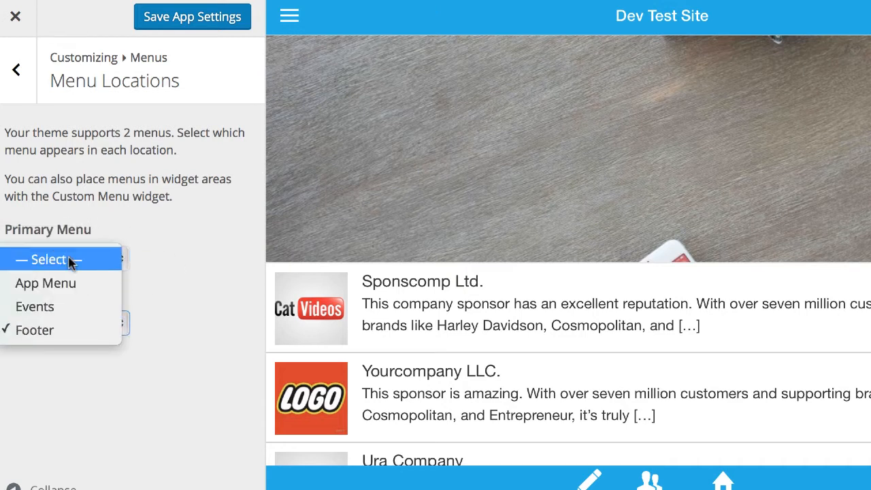
left_click(46, 283)
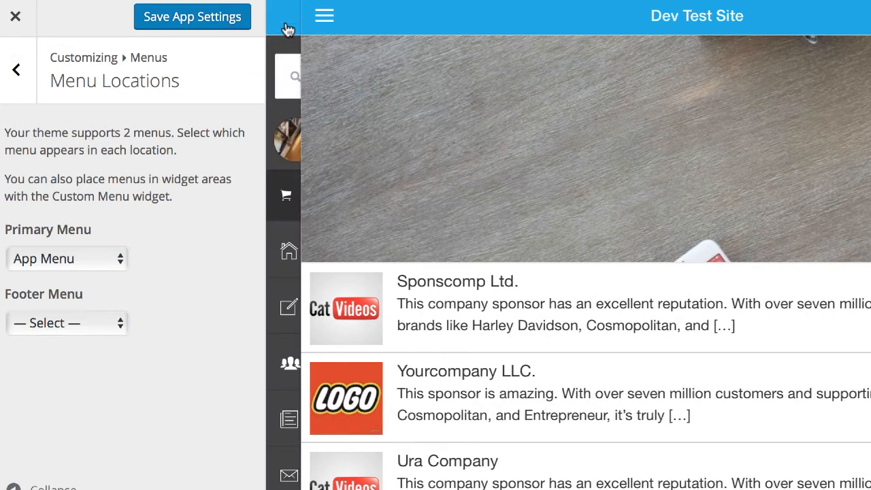
Step: Inspect the App Menu in the preview's side menu, then go back to the Menus panel
left_click(324, 17)
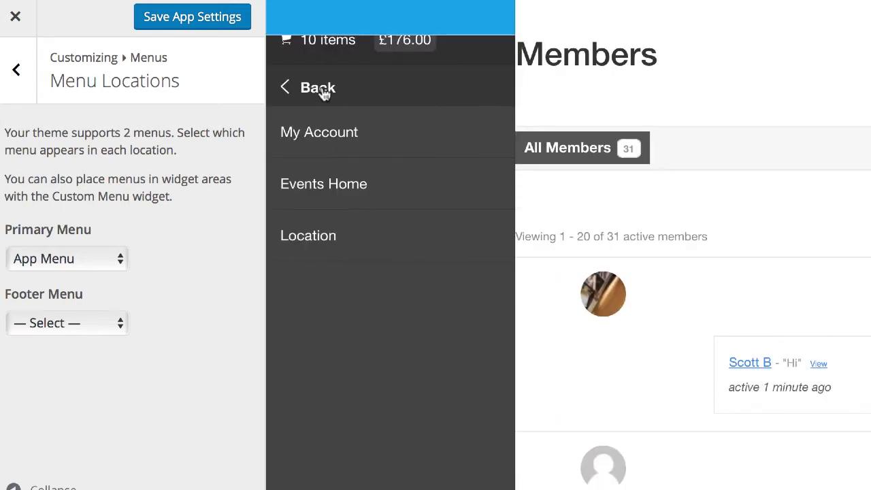
left_click(307, 87)
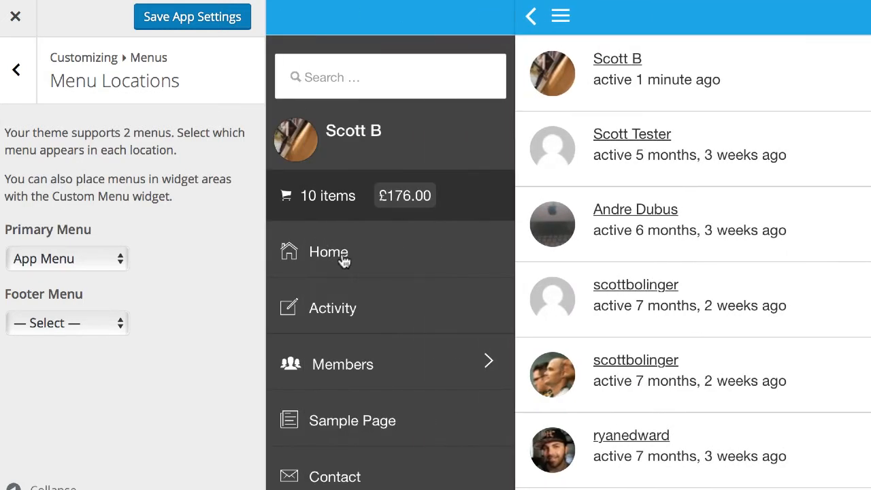
scroll("down", 3)
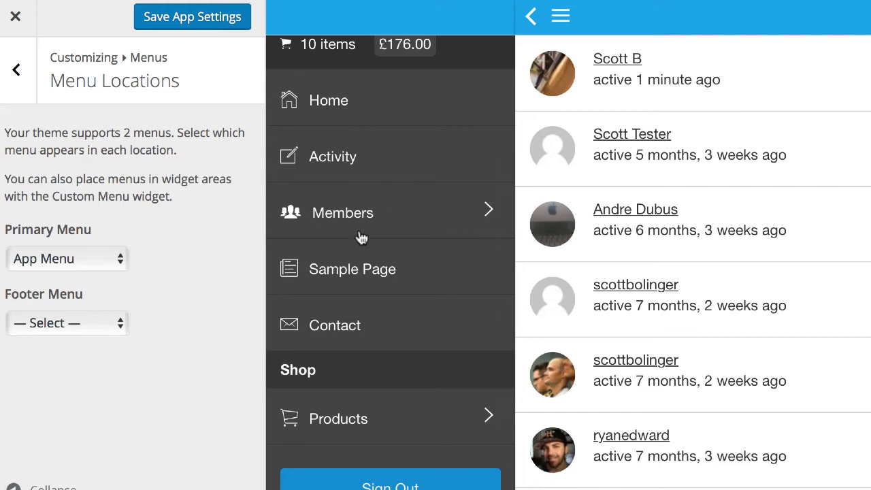
scroll("down", 3)
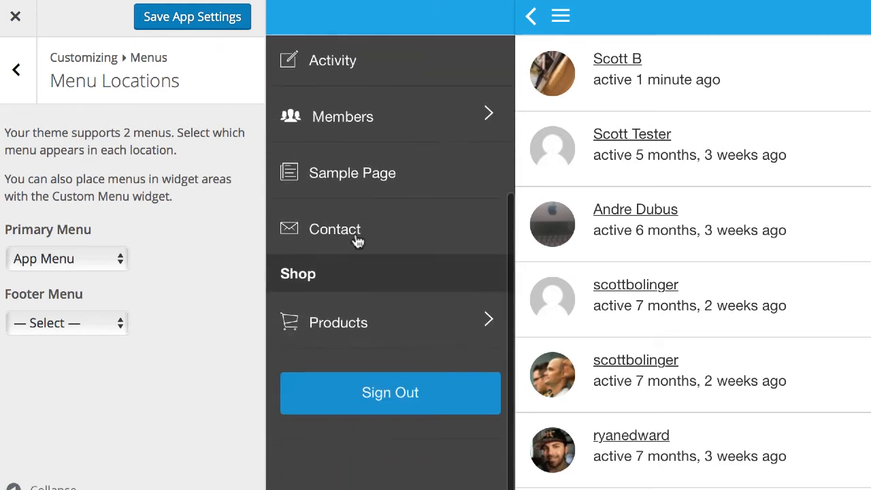
mouse_move(347, 326)
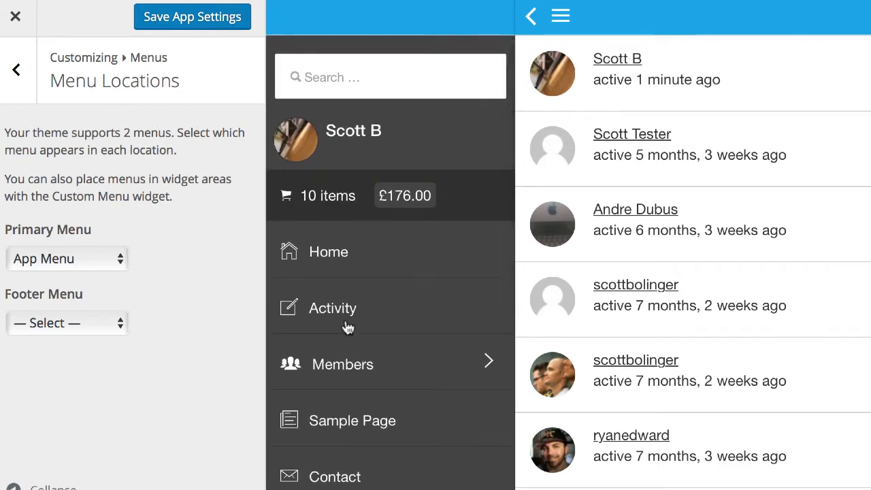
left_click(17, 70)
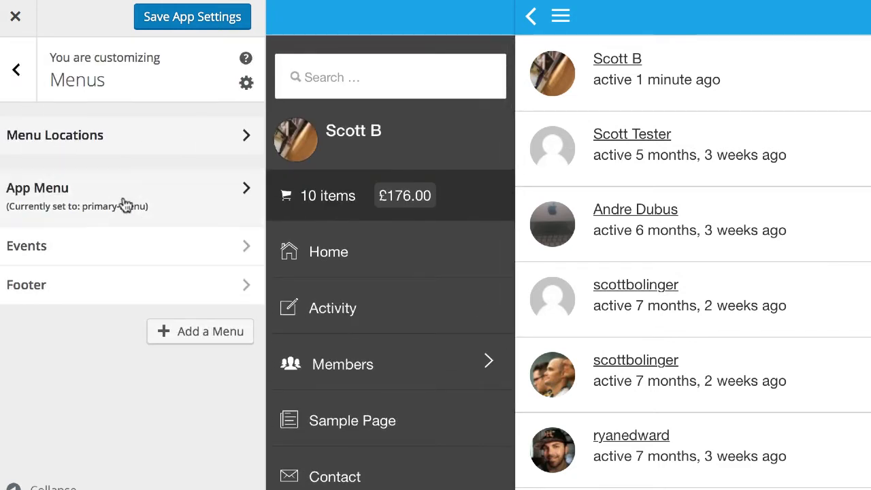
Step: Set Mobile Front Page list style to Card List and turn off 'Add slider to homepage?'
left_click(16, 69)
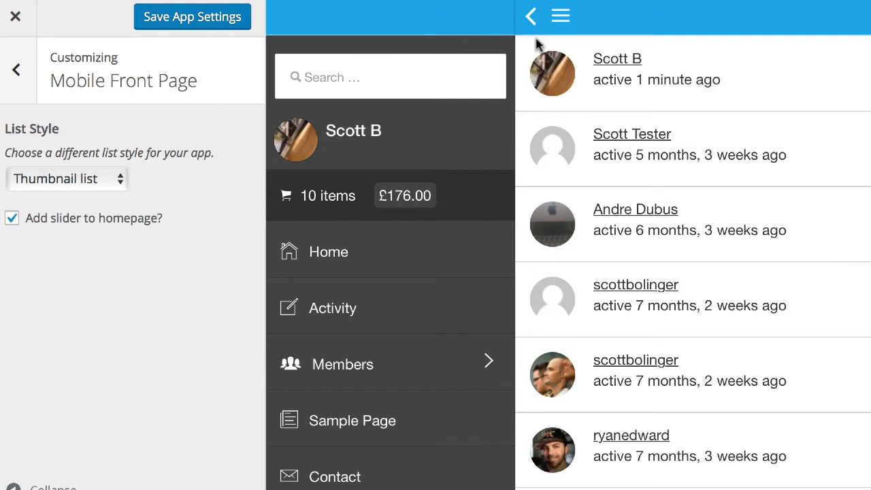
left_click(351, 419)
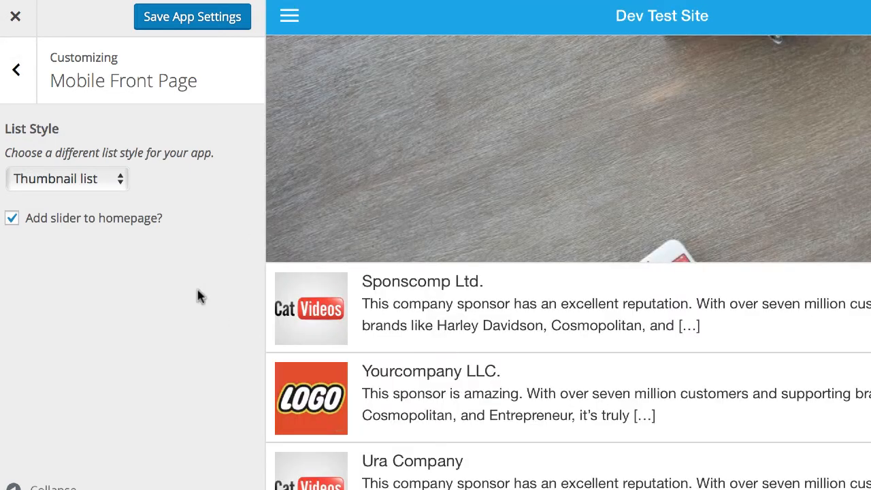
scroll("down", 3)
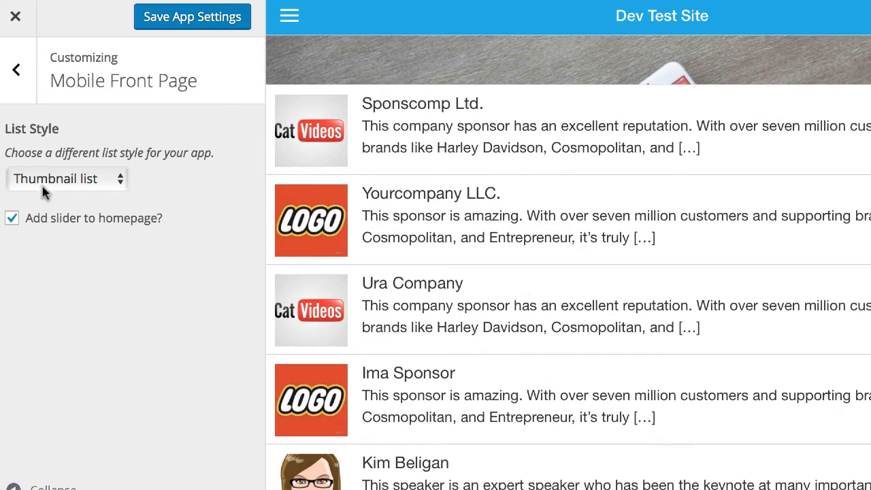
left_click(67, 178)
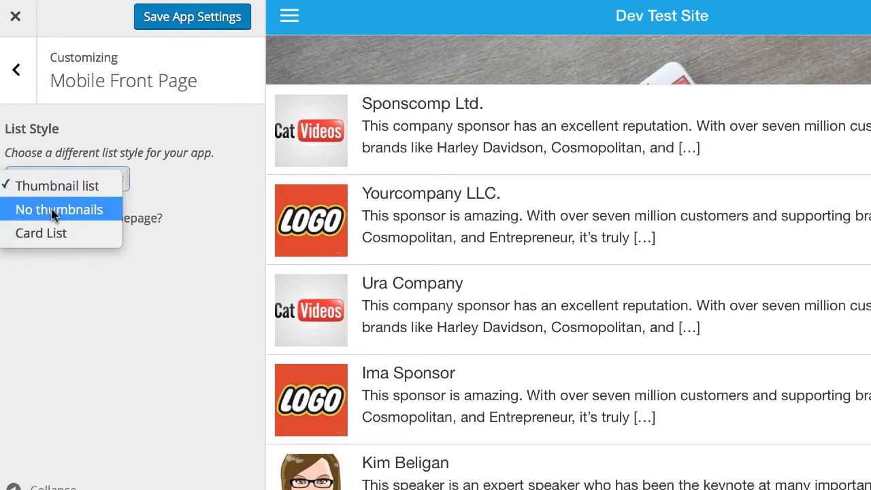
left_click(41, 233)
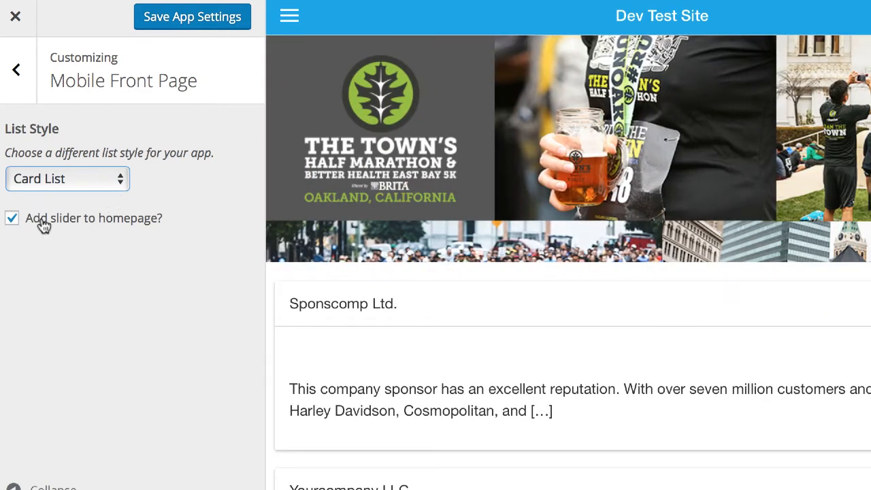
left_click(11, 218)
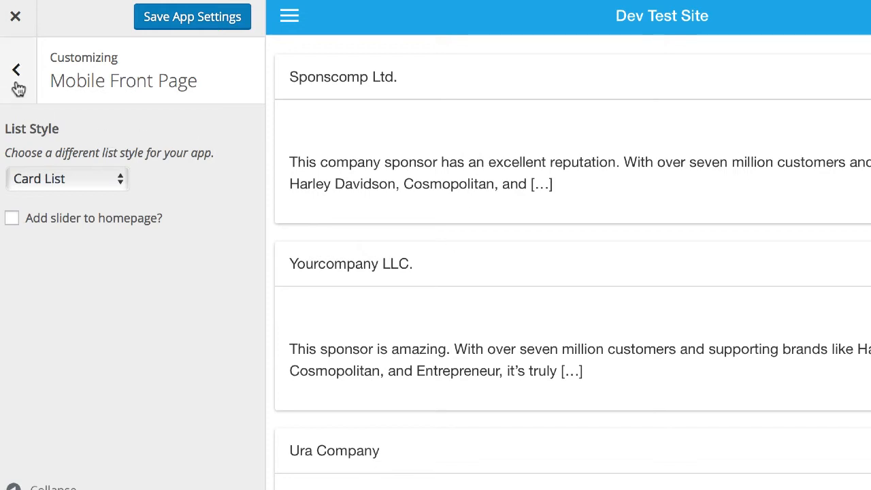
left_click(17, 69)
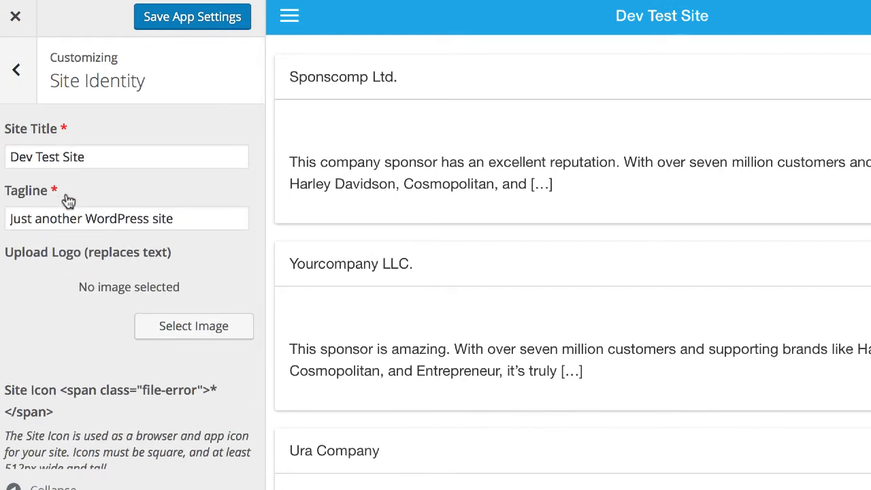
mouse_move(66, 141)
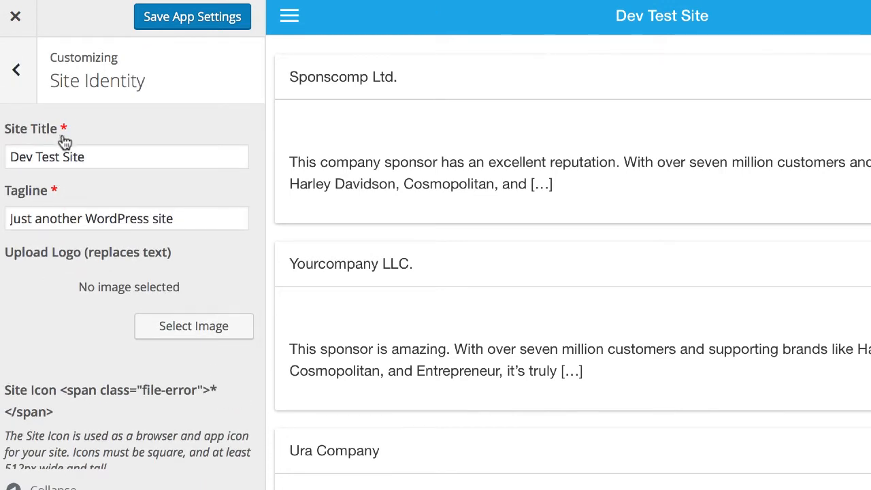
mouse_move(66, 133)
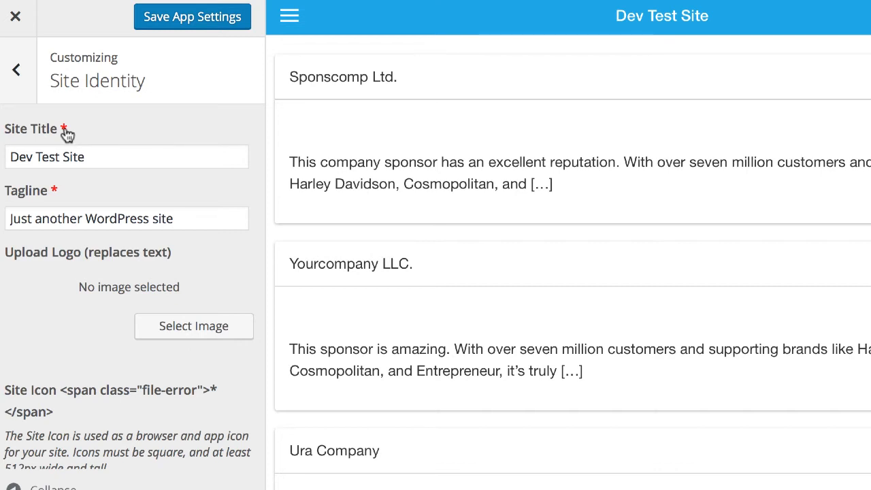
Step: Close the customizer, triggering the unsaved-changes warning prompt
left_click(17, 70)
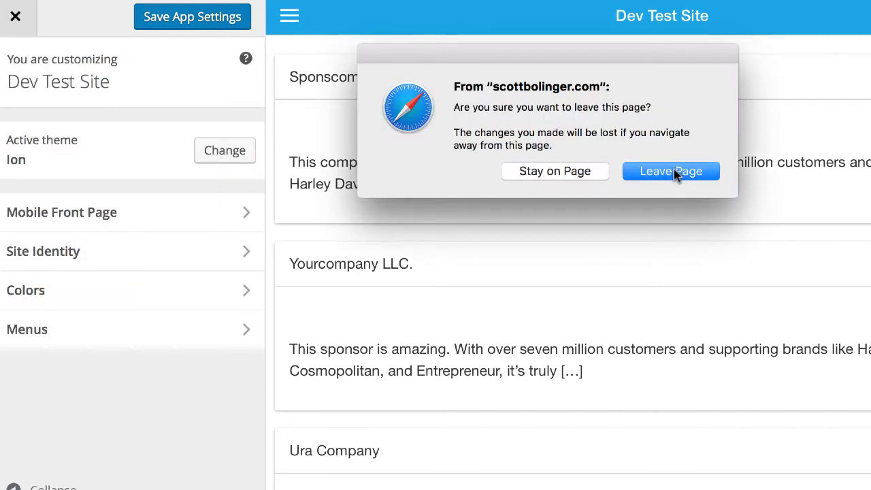
Step: Leave the page unsaved and view the AppBuddy, AppShare and Log settings tabs
left_click(669, 172)
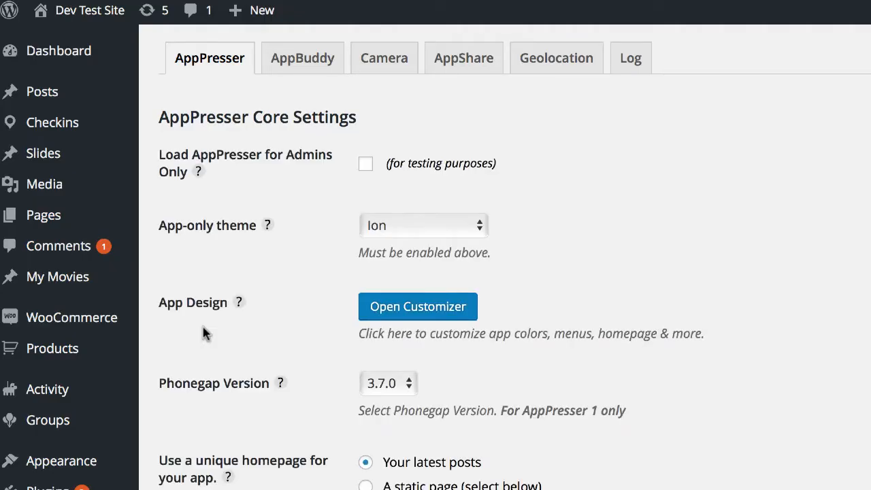
mouse_move(320, 147)
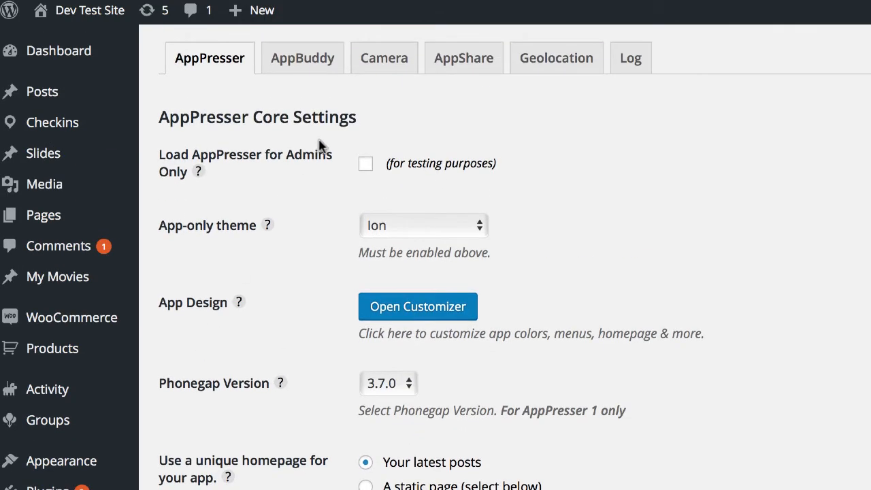
mouse_move(302, 57)
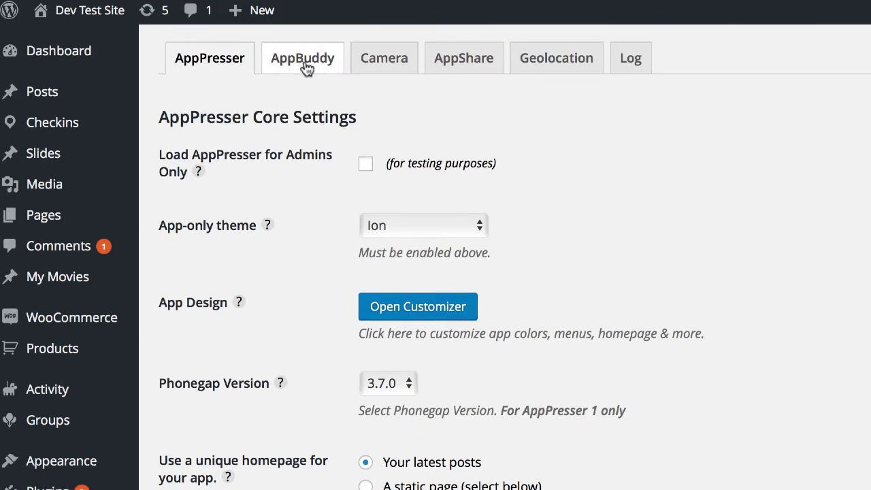
left_click(302, 57)
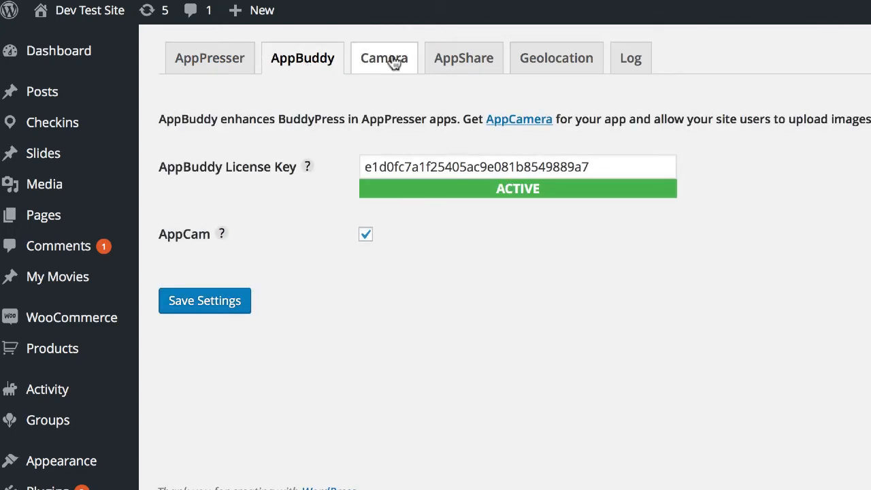
left_click(462, 57)
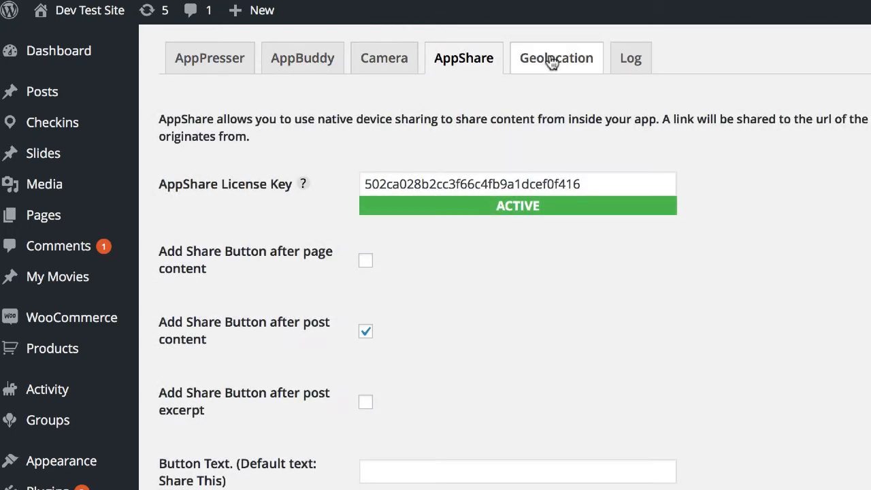
left_click(628, 57)
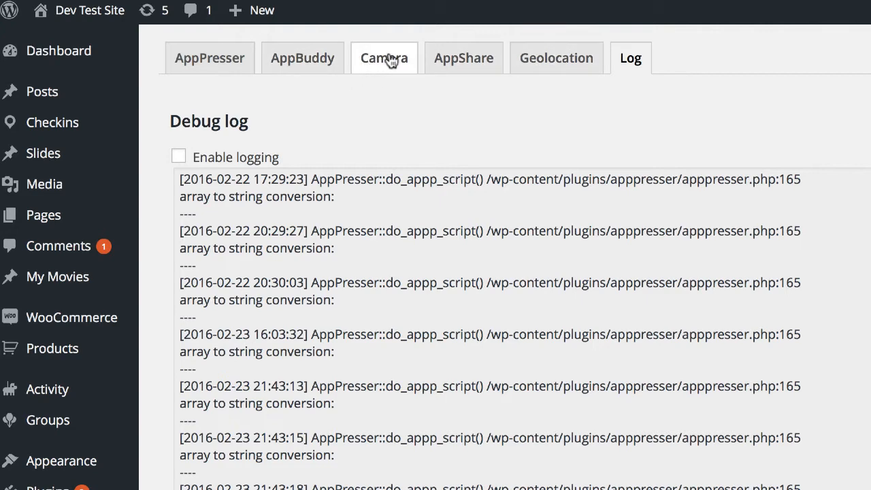
left_click(209, 57)
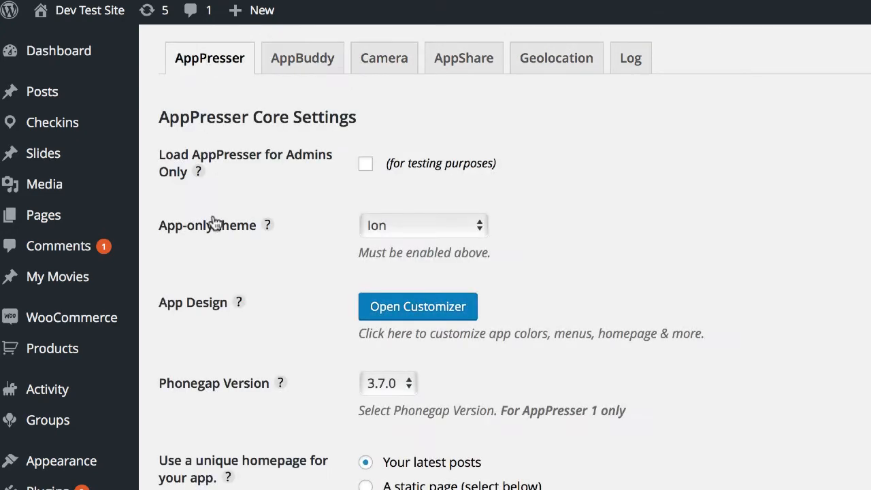
Step: On the core AppPresser settings, scroll to the AppSwipers and AppWoo license keys
scroll("down", 3)
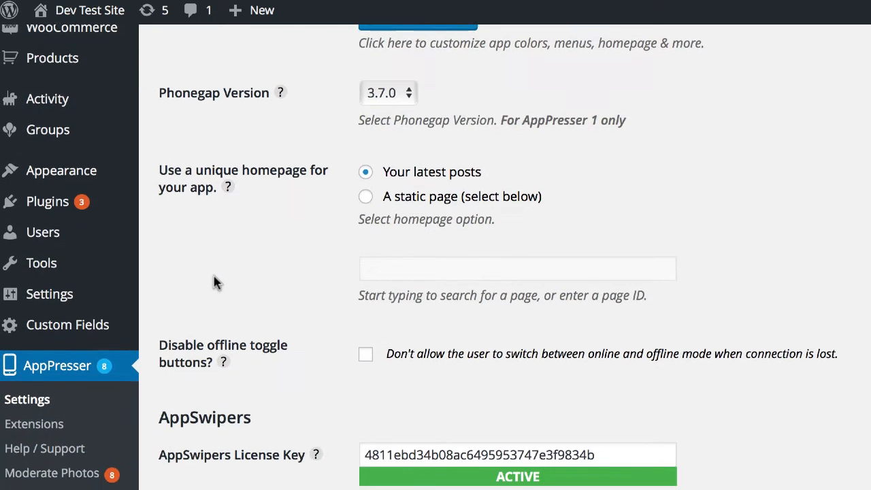
scroll("down", 3)
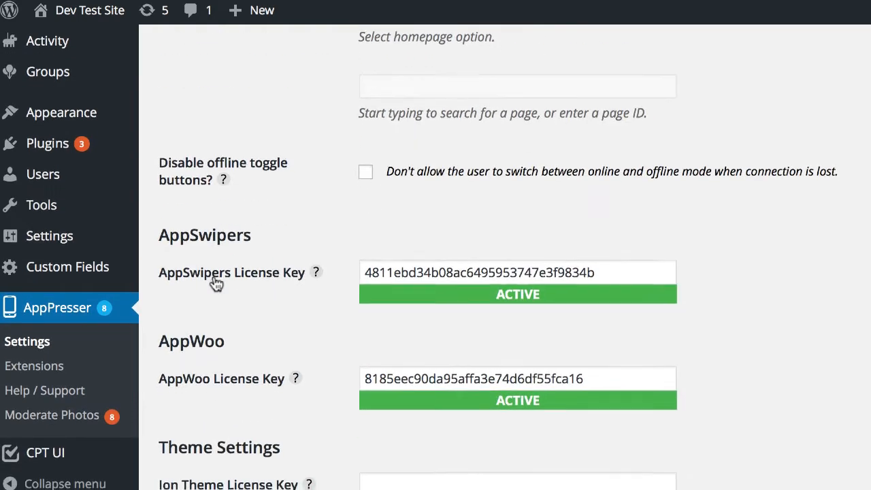
scroll("up", 3)
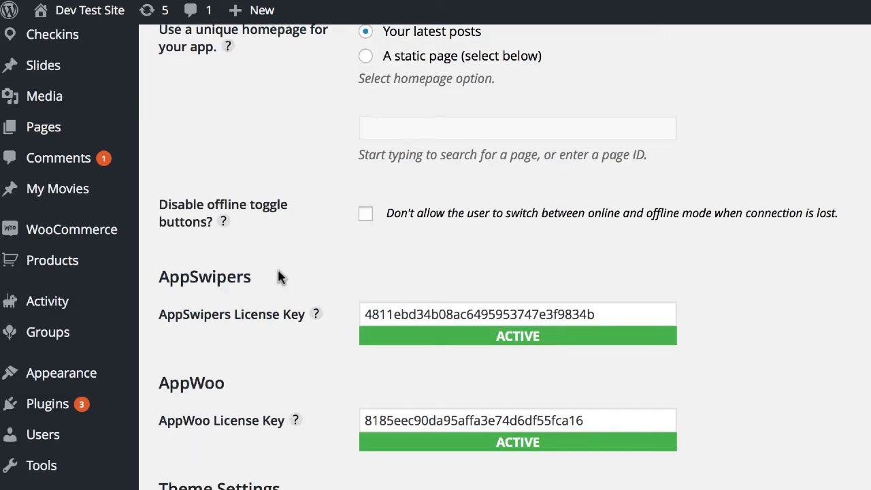
mouse_move(509, 117)
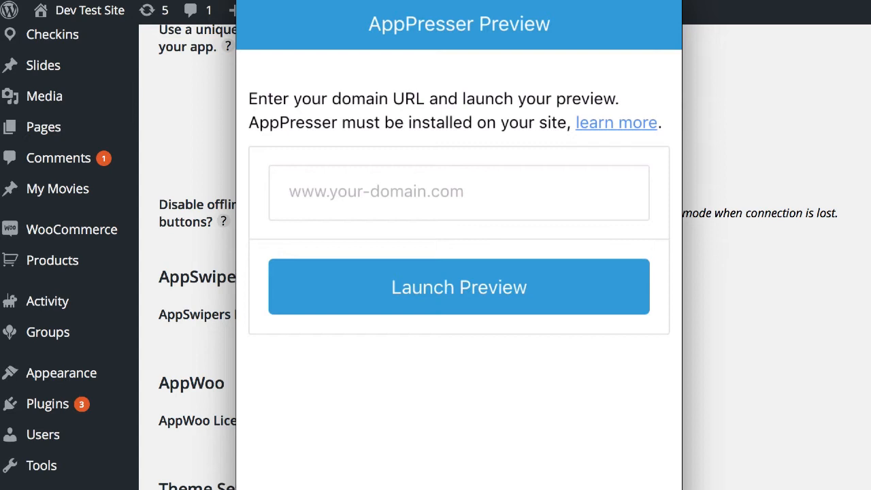
Step: Open the Sponscomp Ltd. post and read down to its comments
left_click(458, 191)
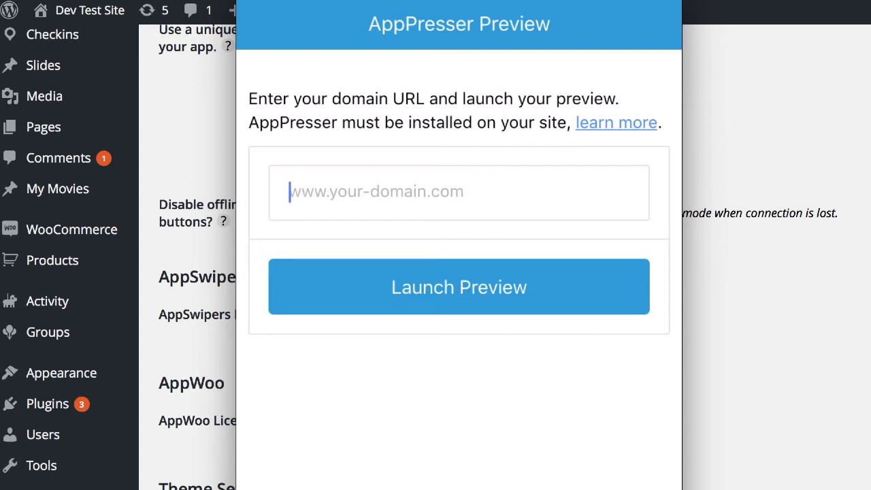
type("sco")
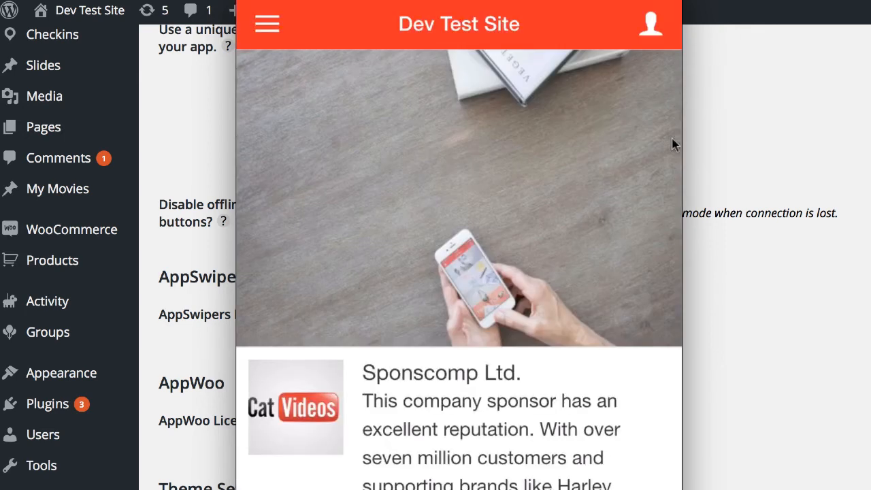
scroll("down", 3)
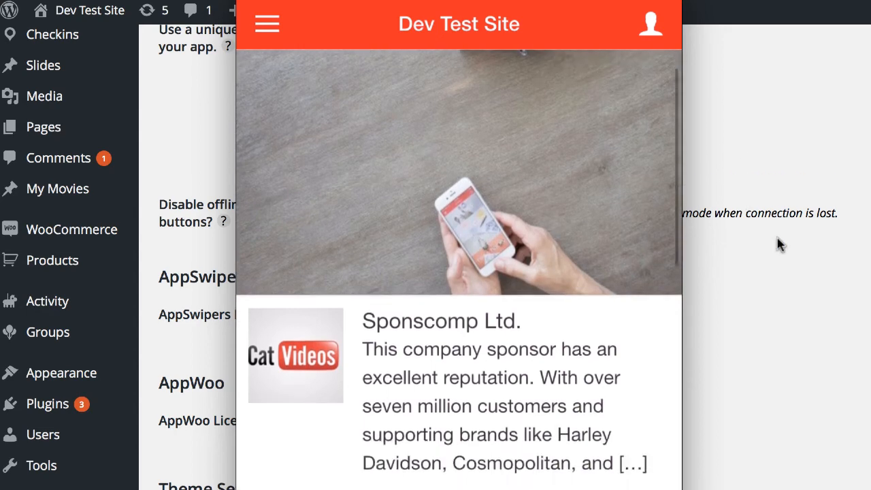
scroll("down", 3)
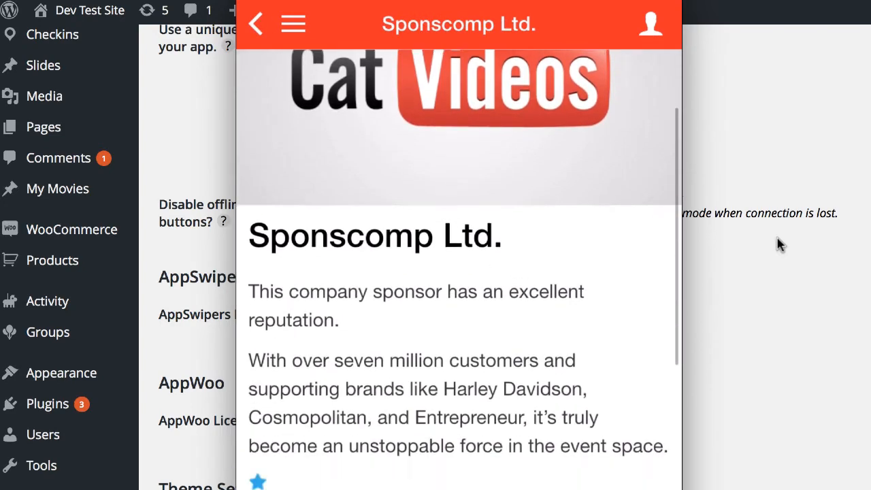
Step: Return to the top of the post and bring up the app's side menu
left_click(458, 103)
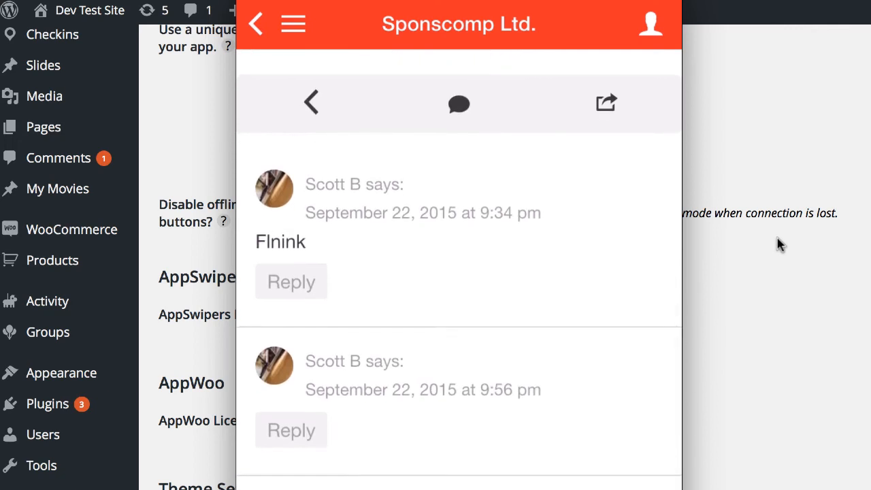
left_click(458, 103)
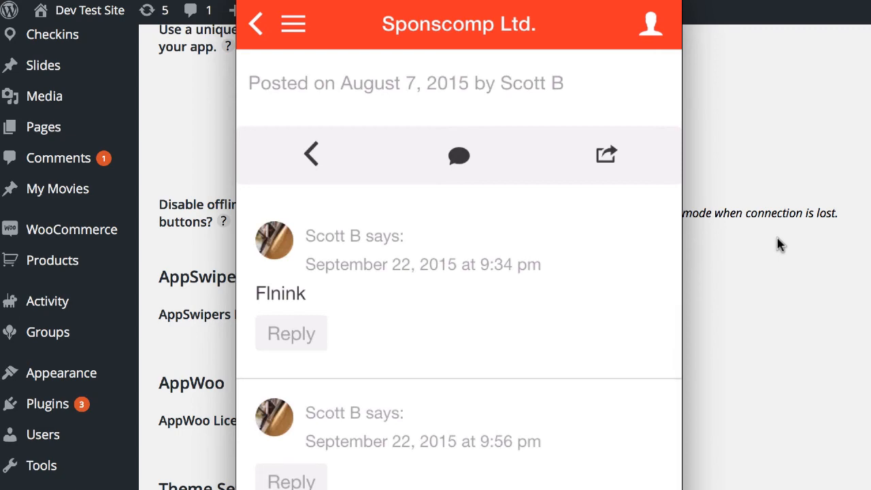
left_click(604, 155)
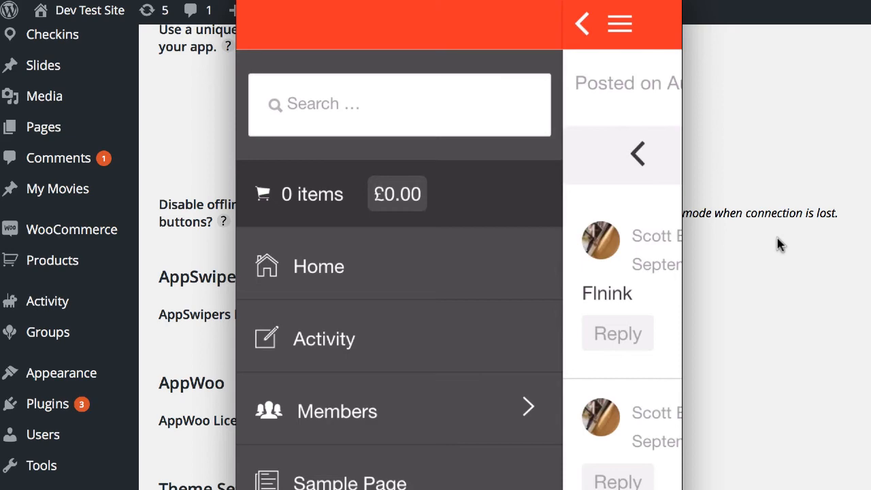
Step: Go to the Sample Page of shortcodes and try the Checkin Here location check-in
left_click(349, 479)
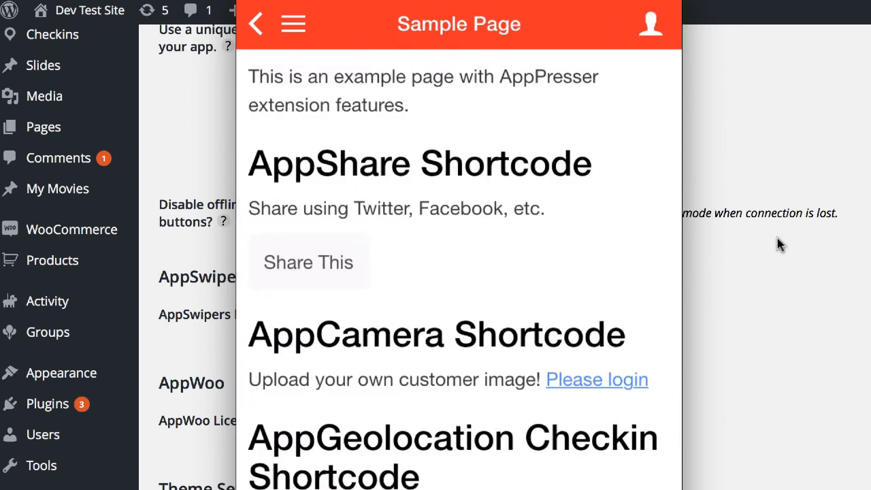
left_click(307, 261)
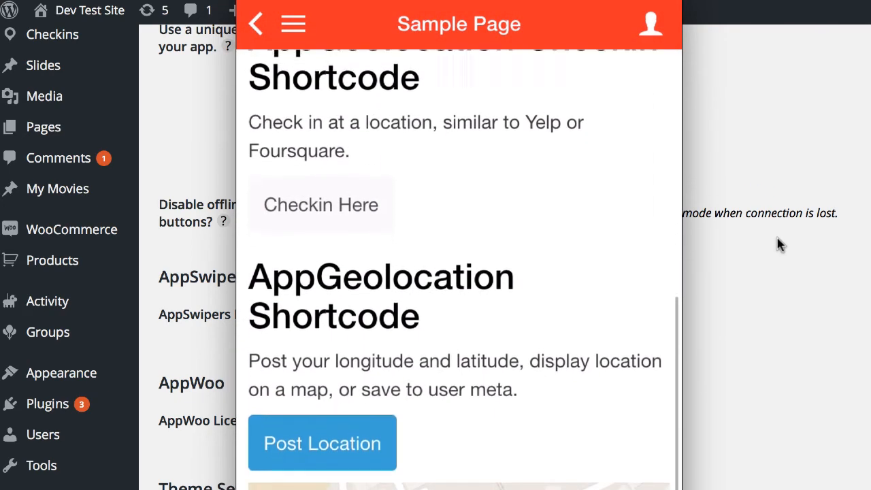
left_click(321, 204)
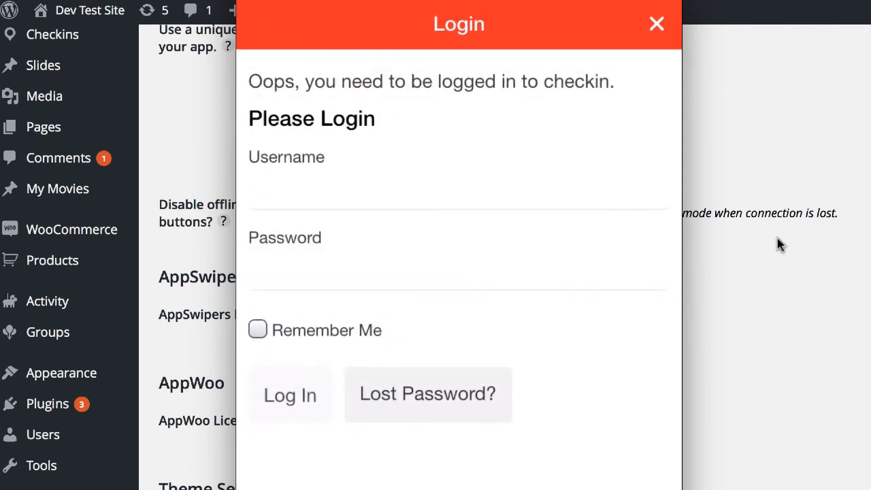
Step: Dismiss the Login modal and reopen the app's side menu
left_click(655, 25)
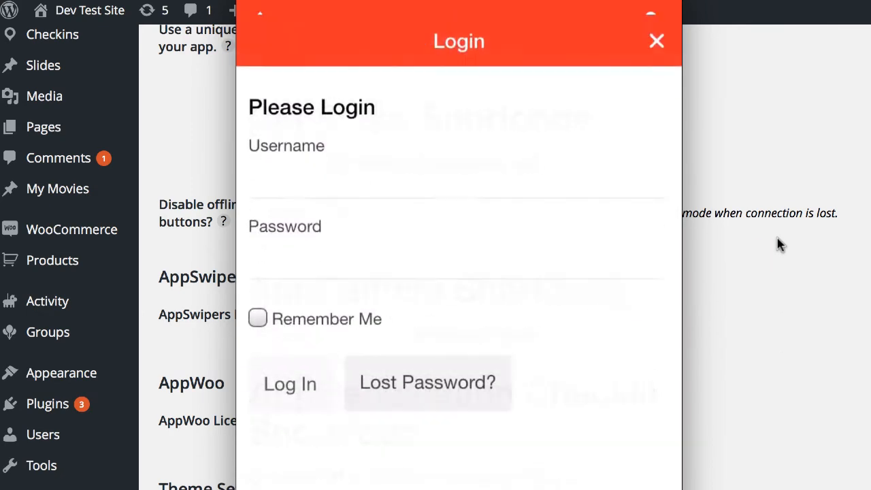
left_click(655, 41)
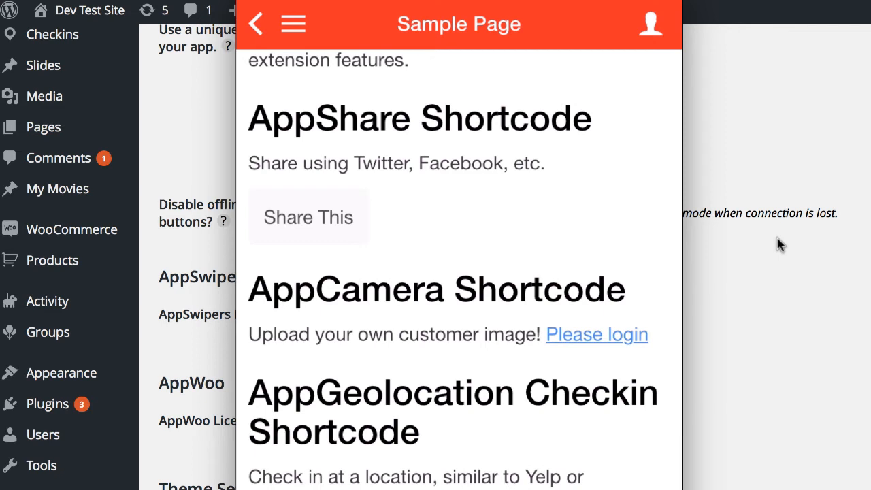
left_click(293, 25)
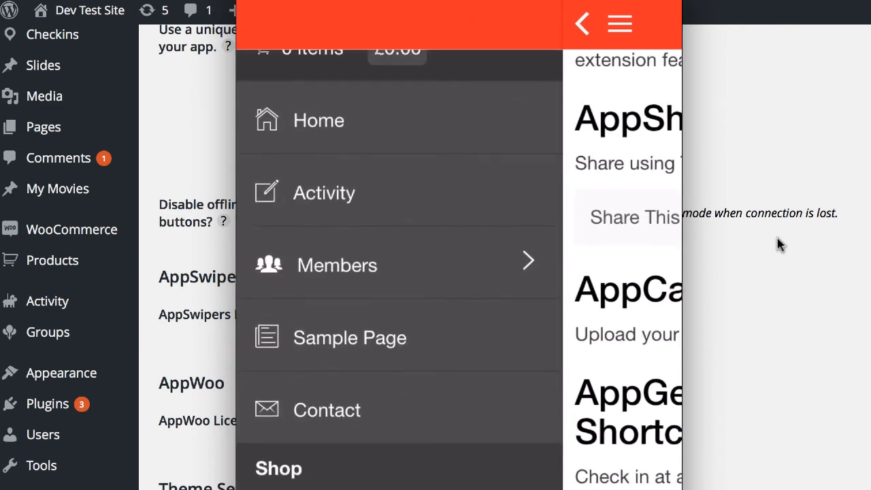
left_click(278, 467)
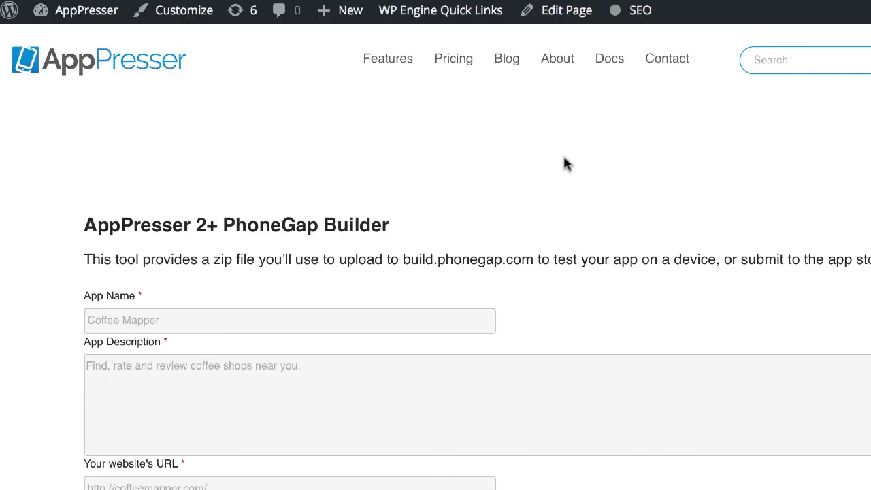
scroll("down", 3)
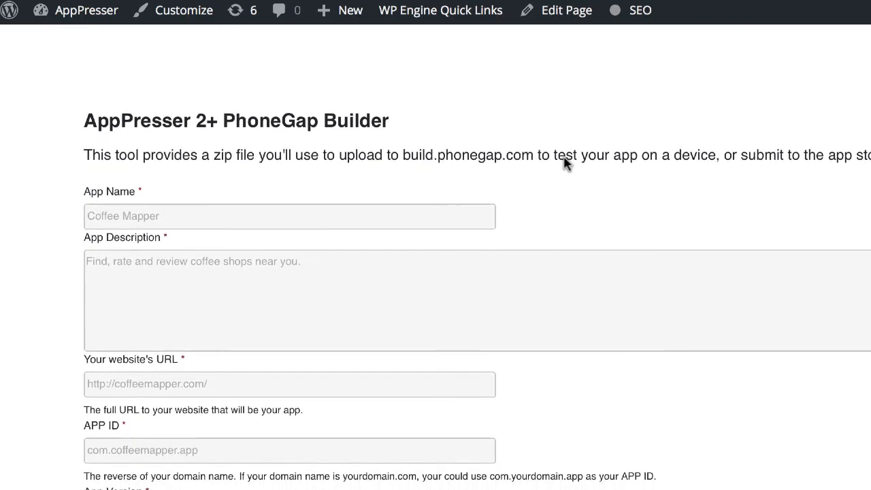
scroll("up", 3)
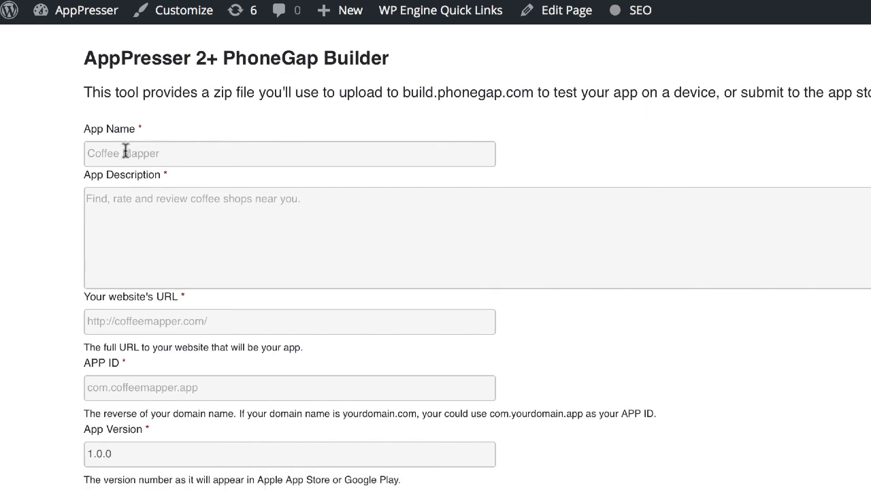
scroll("down", 3)
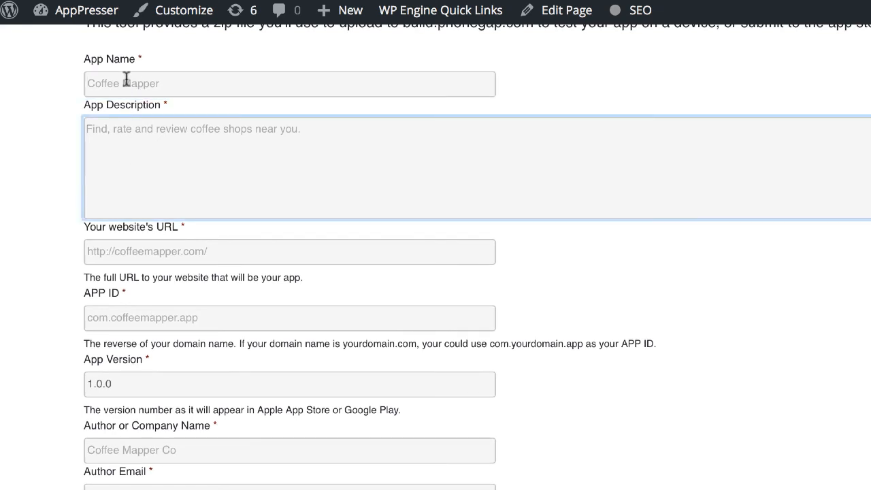
left_click(289, 84)
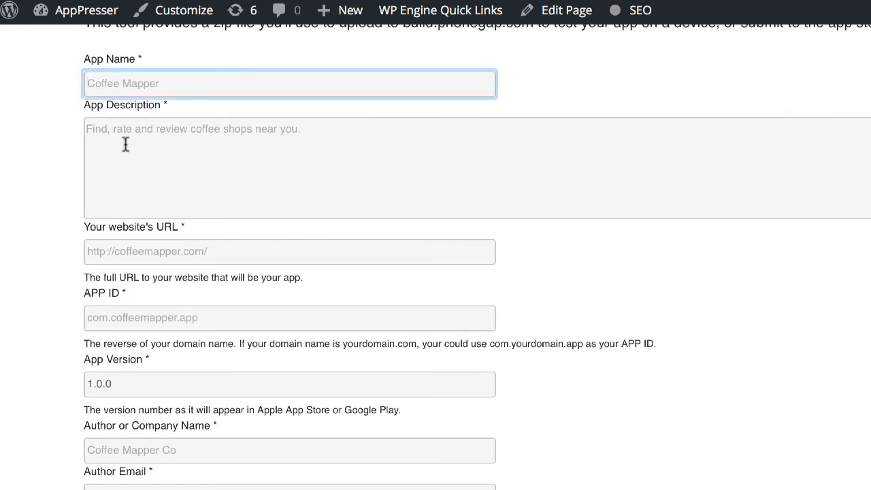
left_click(289, 239)
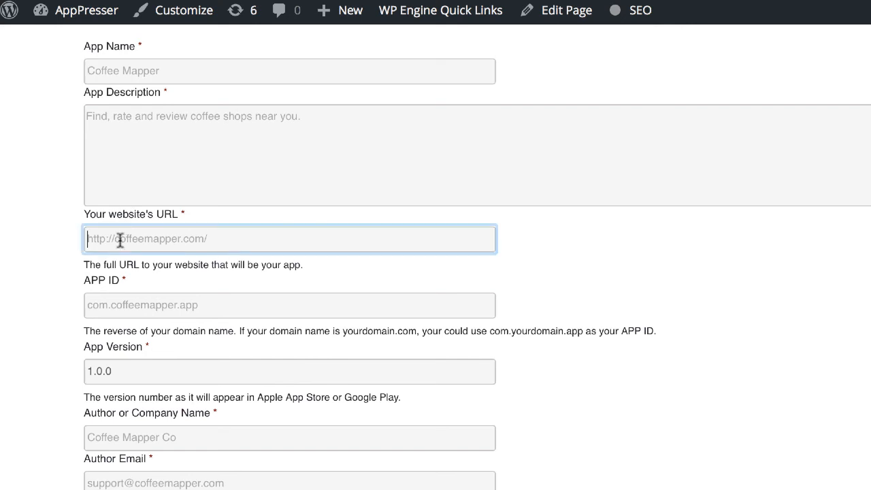
mouse_move(152, 239)
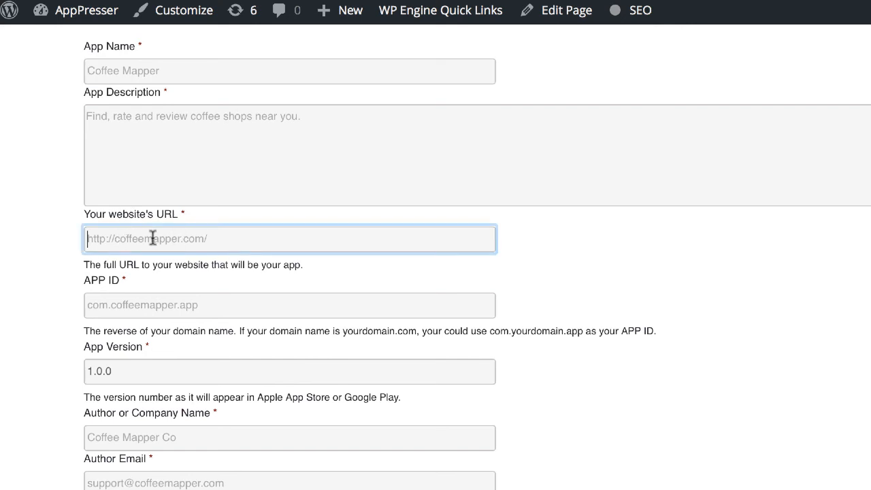
scroll("down", 3)
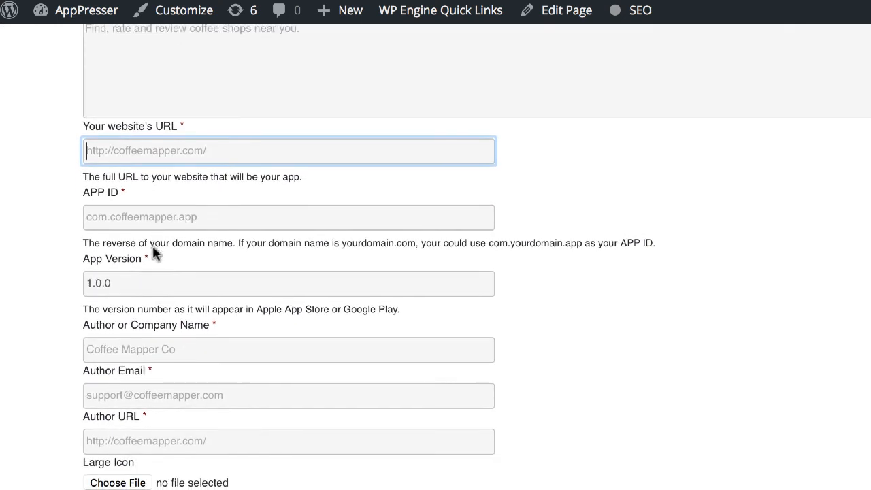
scroll("down", 3)
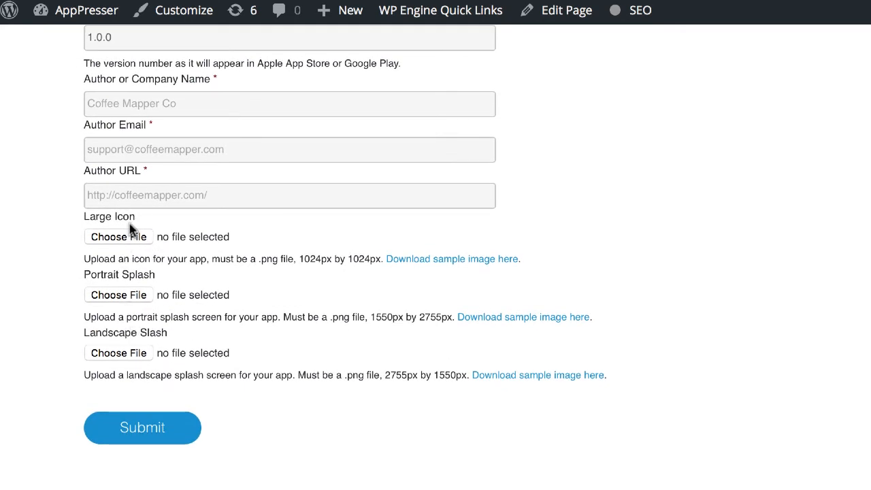
mouse_move(457, 361)
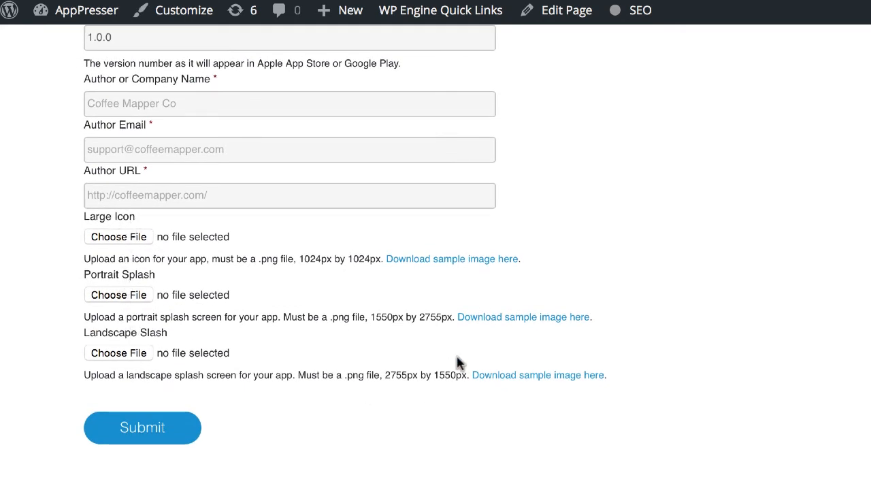
mouse_move(302, 259)
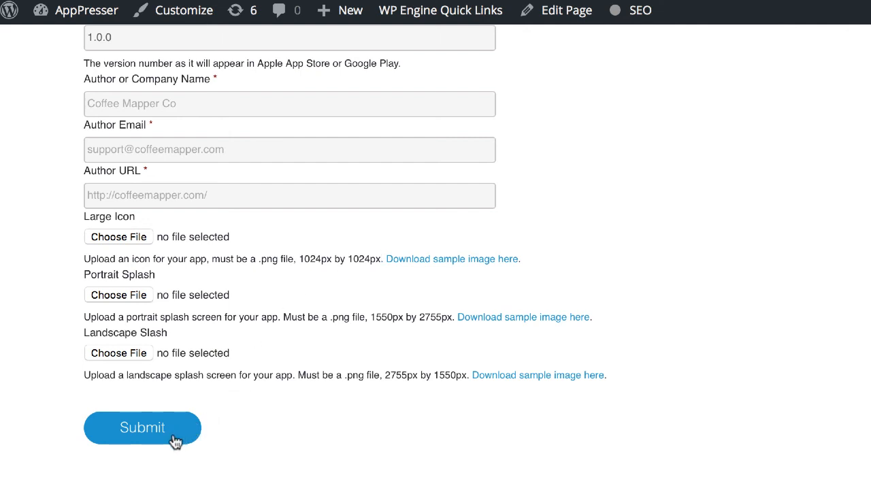
mouse_move(381, 341)
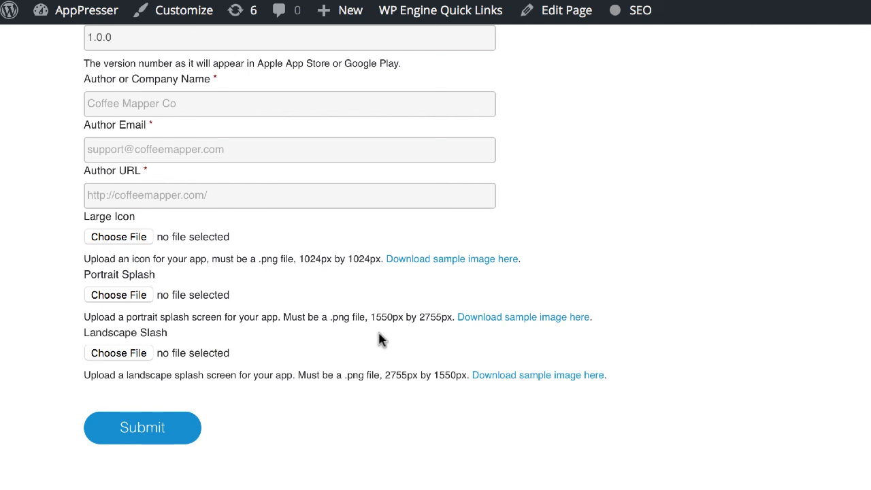
scroll("up", 3)
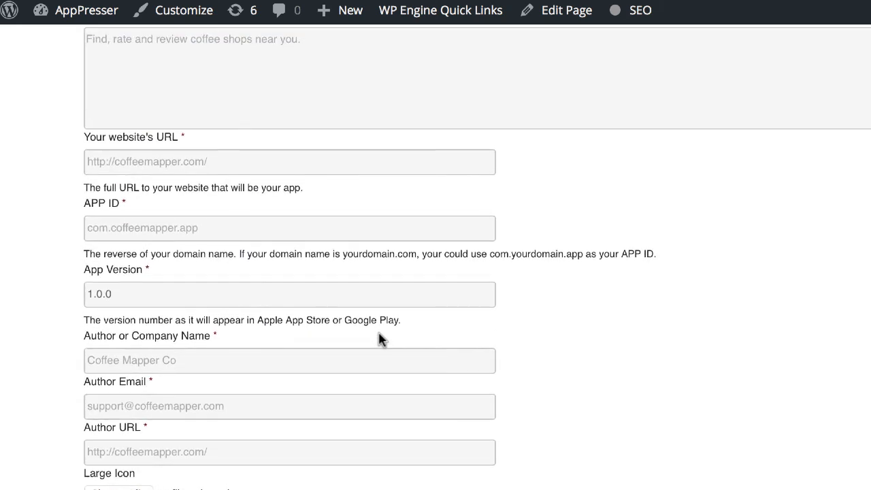
scroll("up", 3)
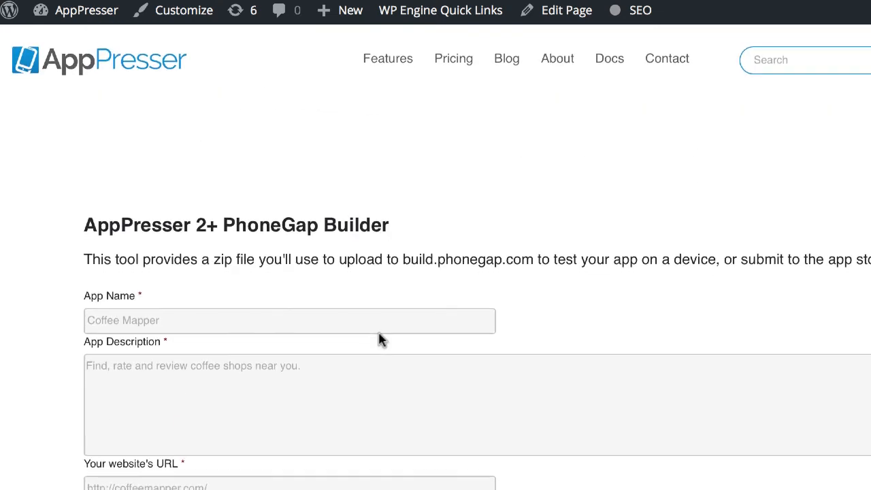